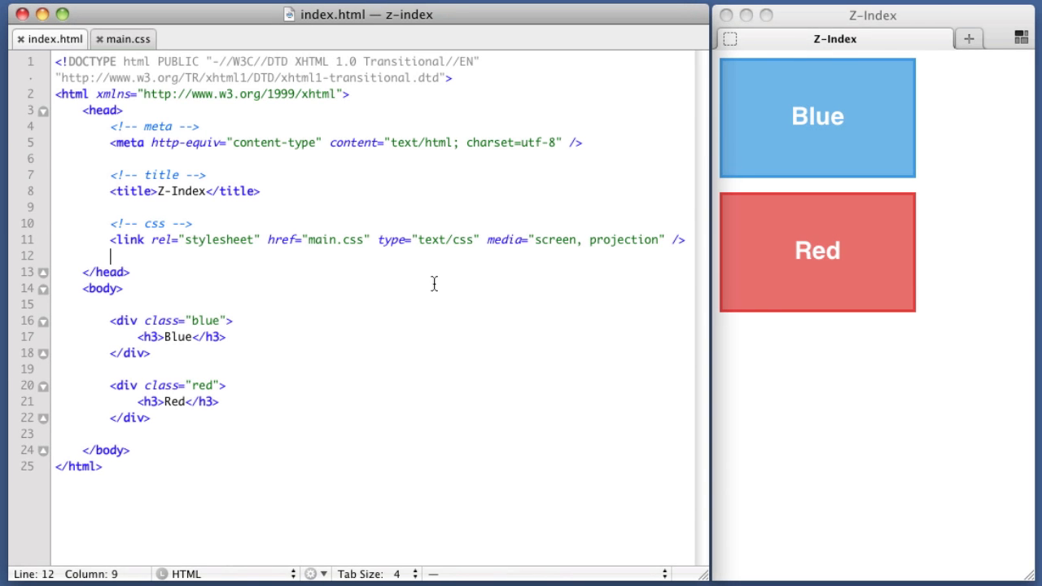
mouse_move(837, 340)
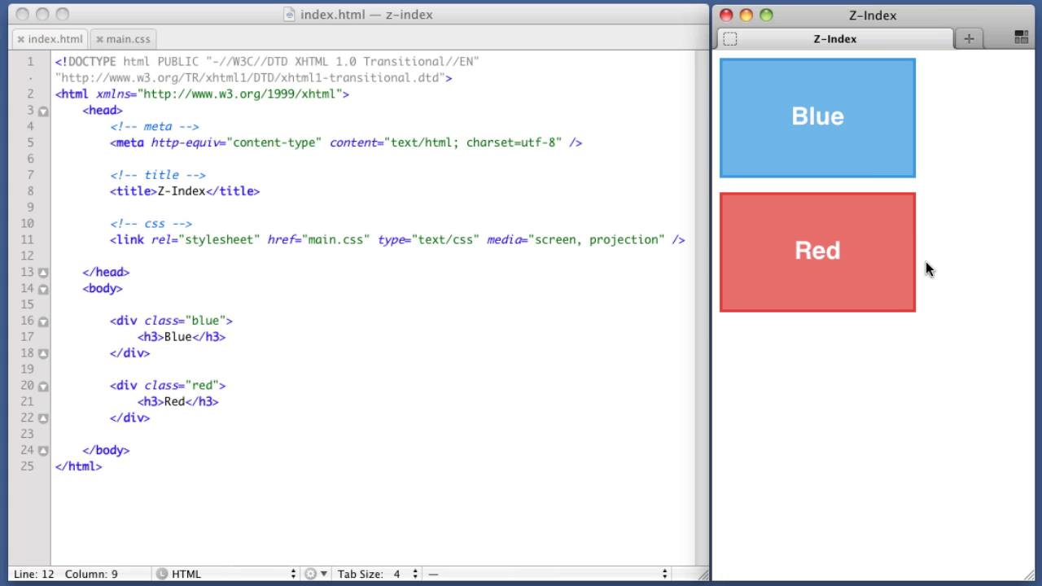
mouse_move(867, 254)
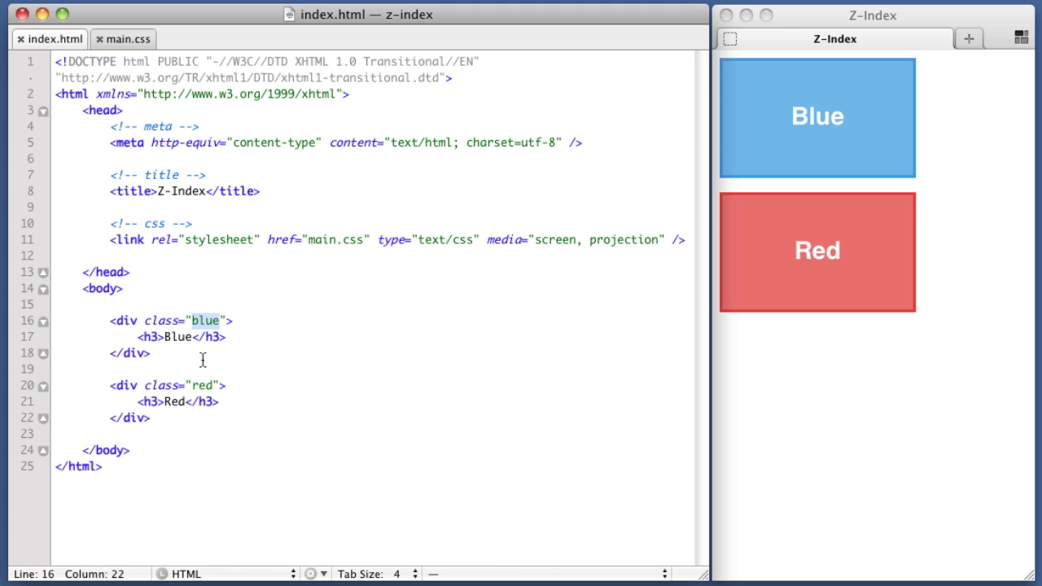
Step: Locate the red box's class in the markup and clear the selected blue box rules
click(197, 385)
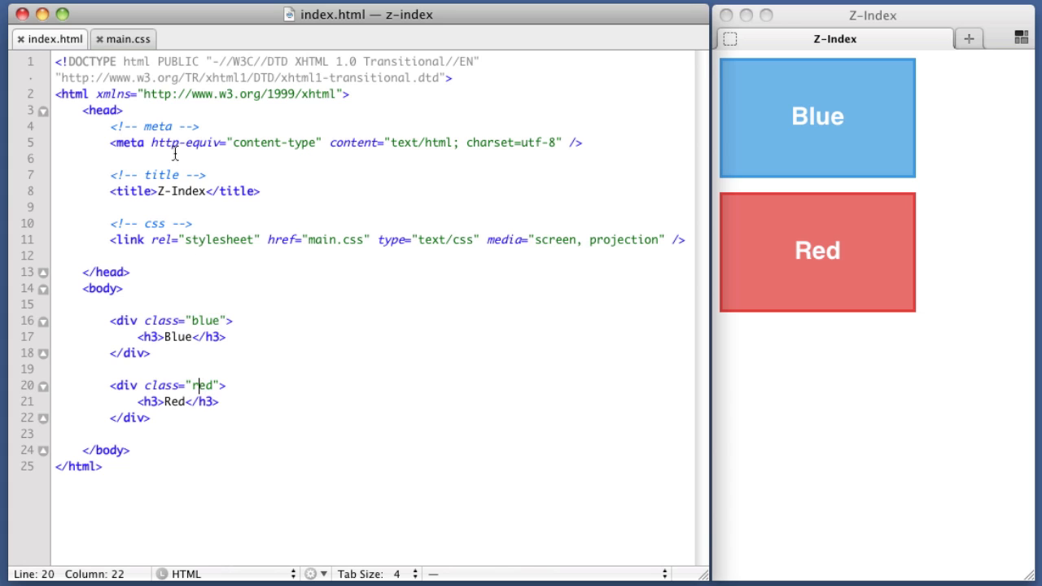
click(122, 38)
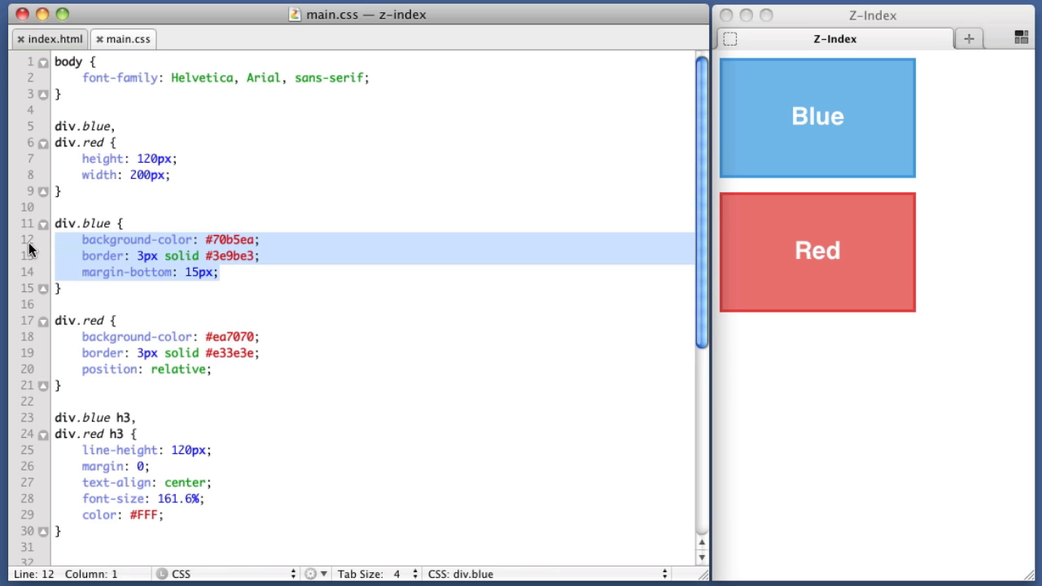
click(185, 255)
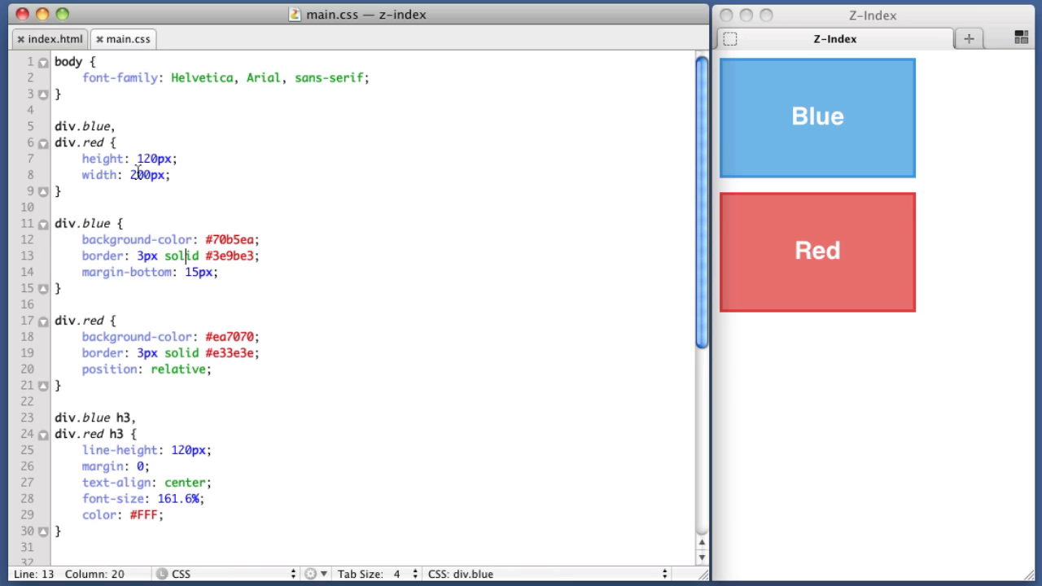
click(48, 38)
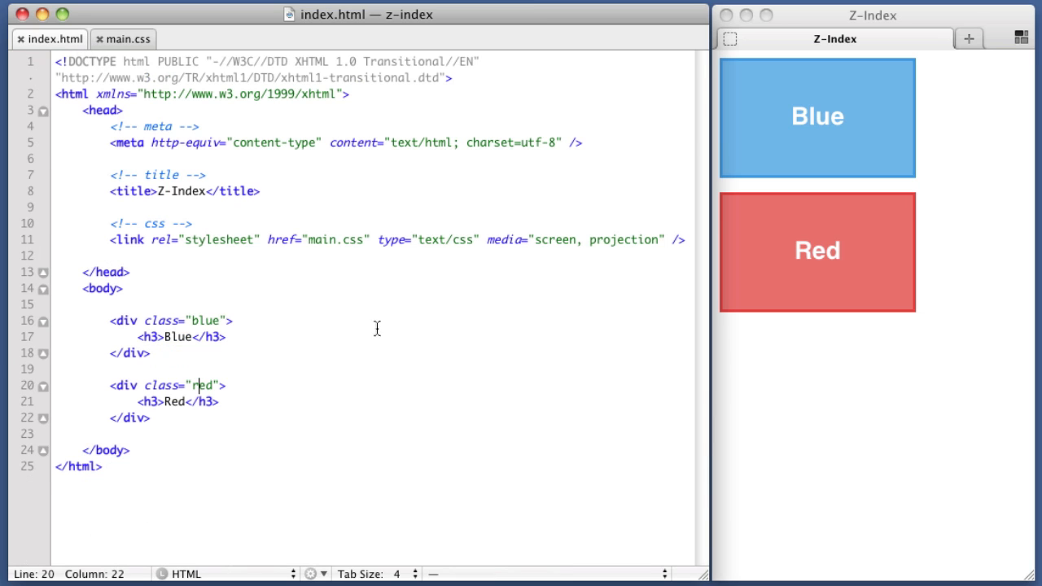
mouse_move(395, 317)
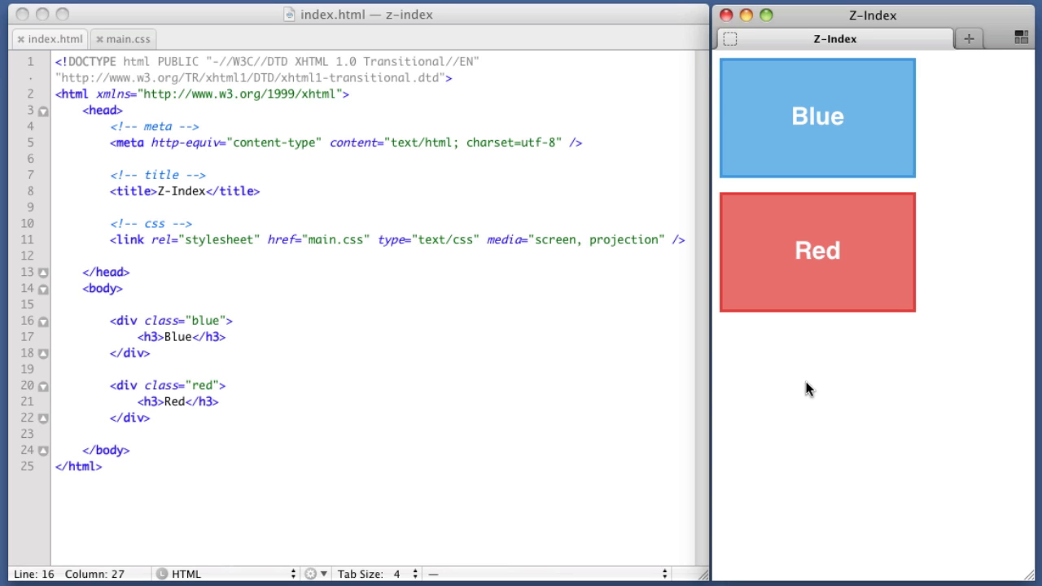
mouse_move(841, 338)
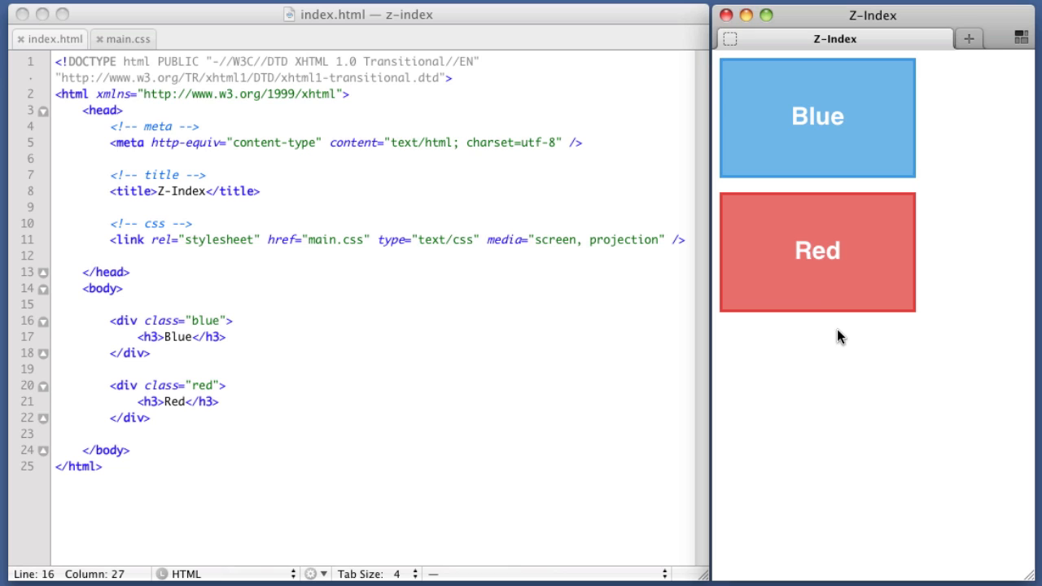
mouse_move(766, 157)
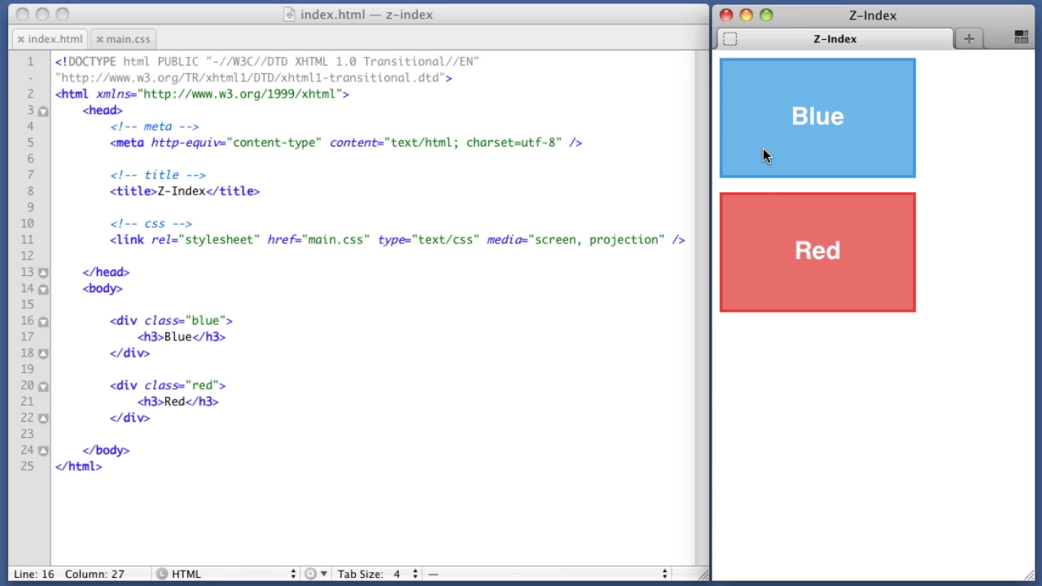
mouse_move(756, 170)
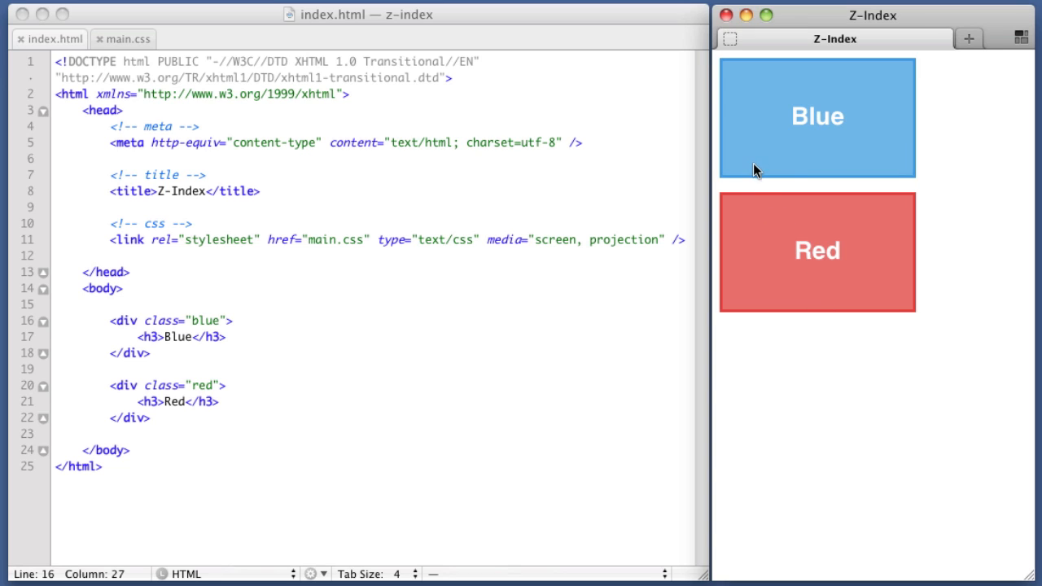
mouse_move(724, 206)
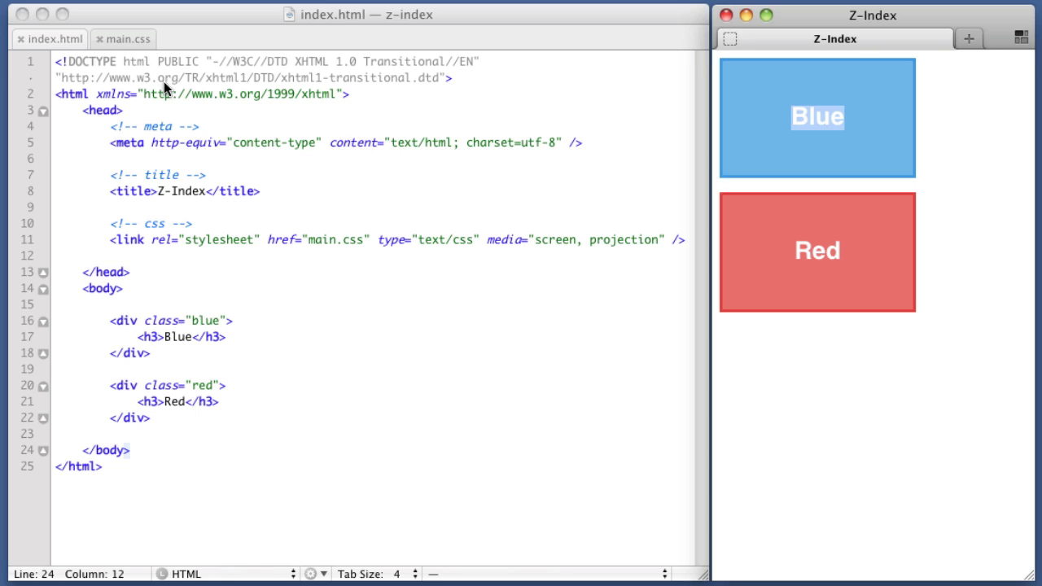
Step: Add margin-left: 40px and margin-top: -45px to the div.red rule in main.css
click(128, 38)
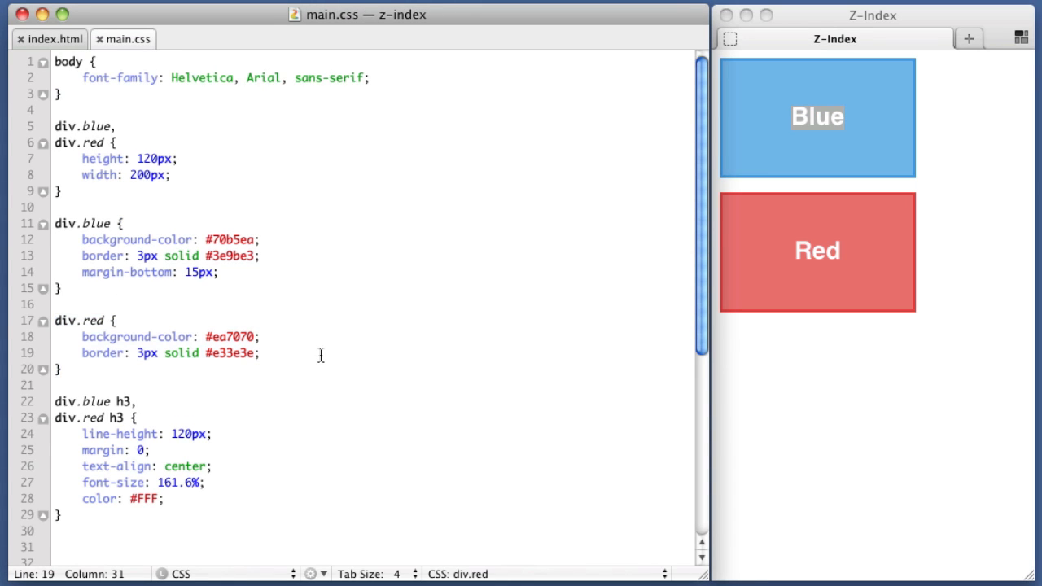
text(margin-left:;)
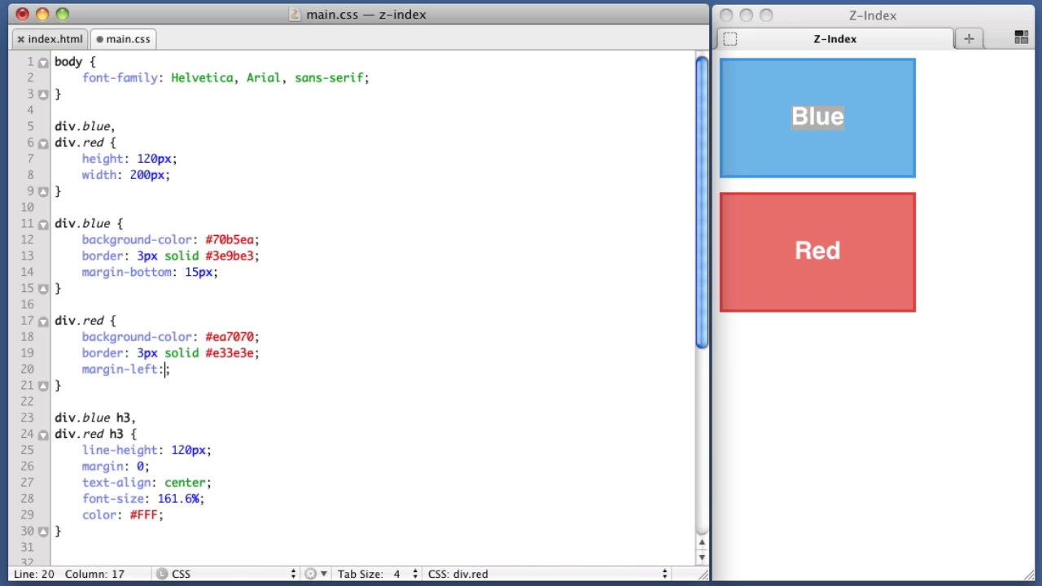
text(40)
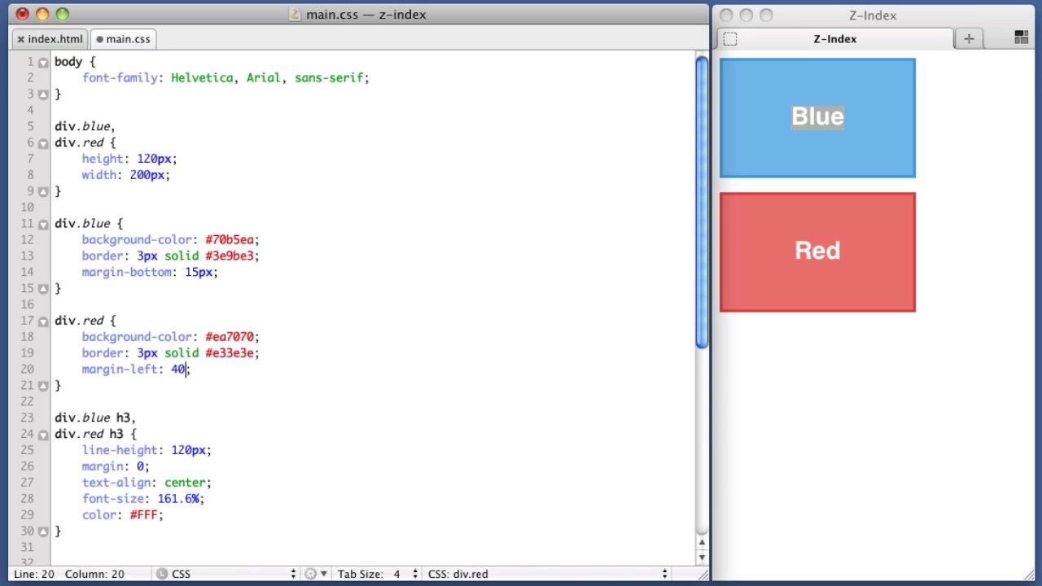
text(px;)
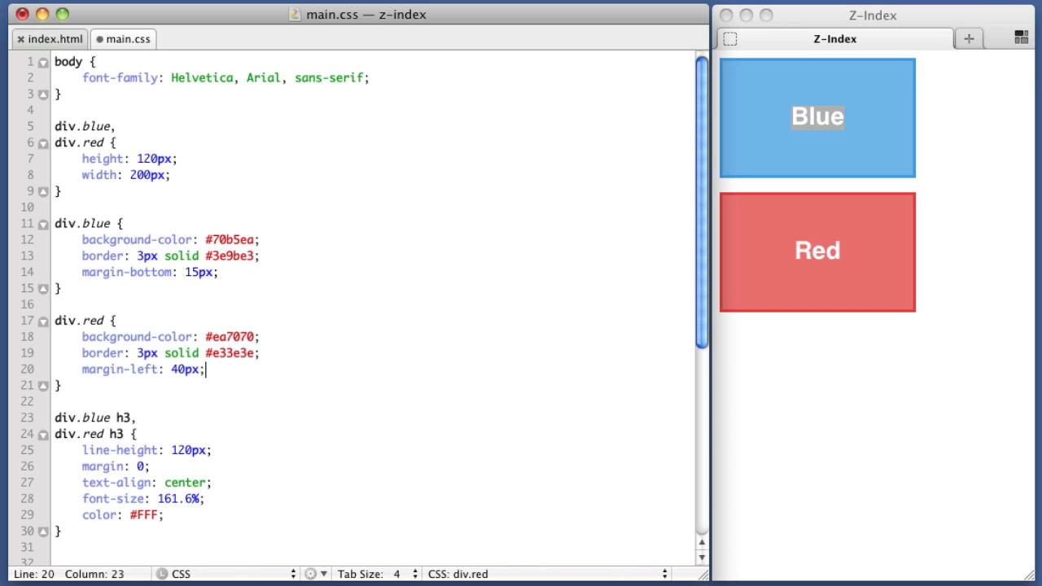
text(margin-t)
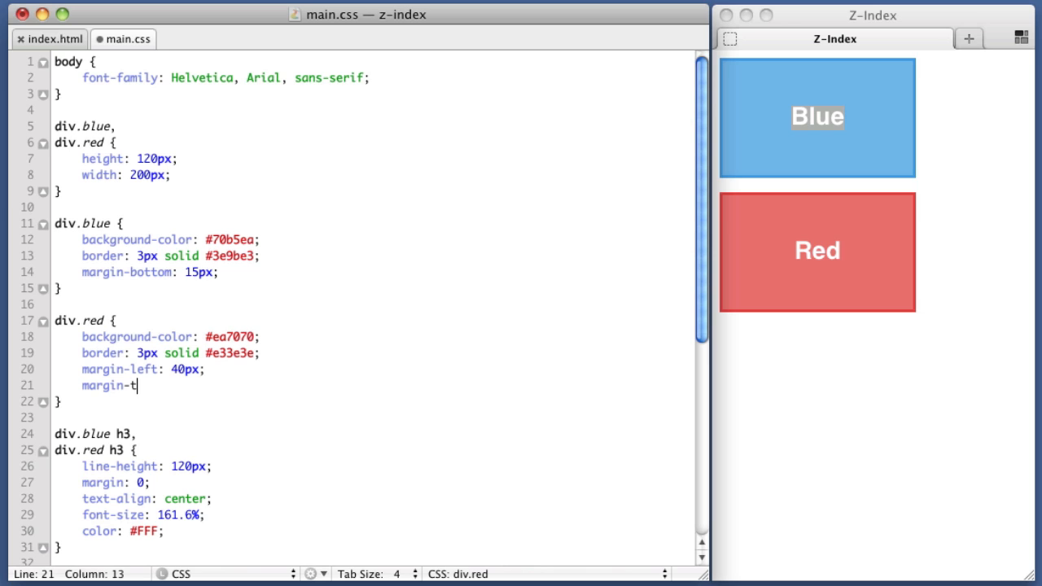
text(op: ;)
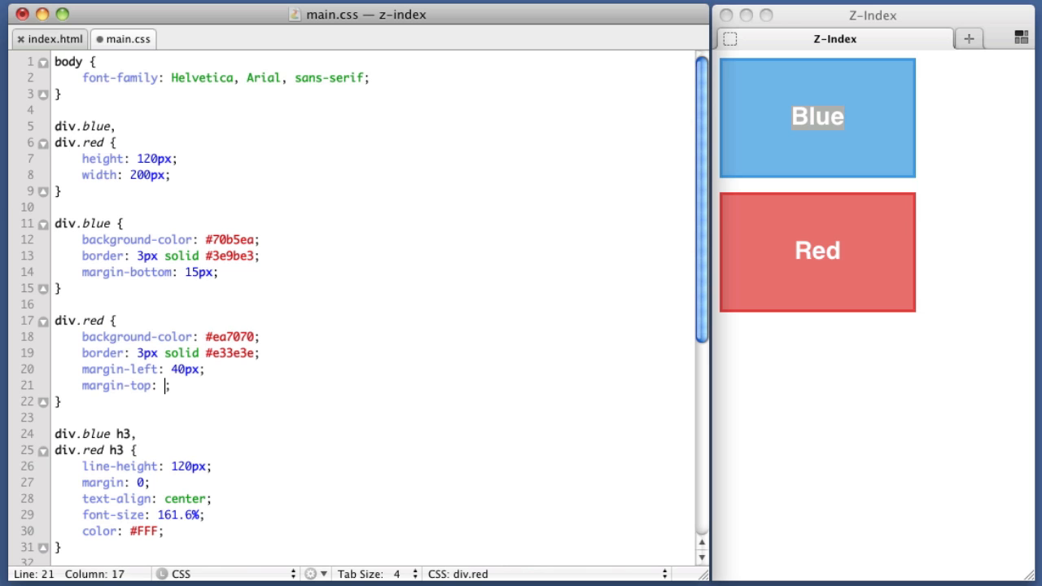
text(-45px)
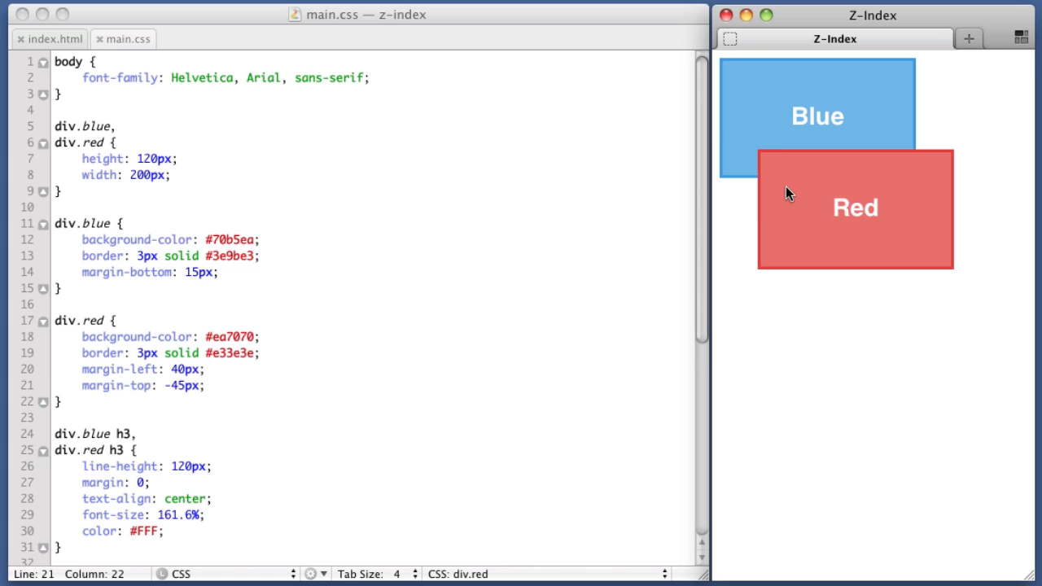
mouse_move(914, 202)
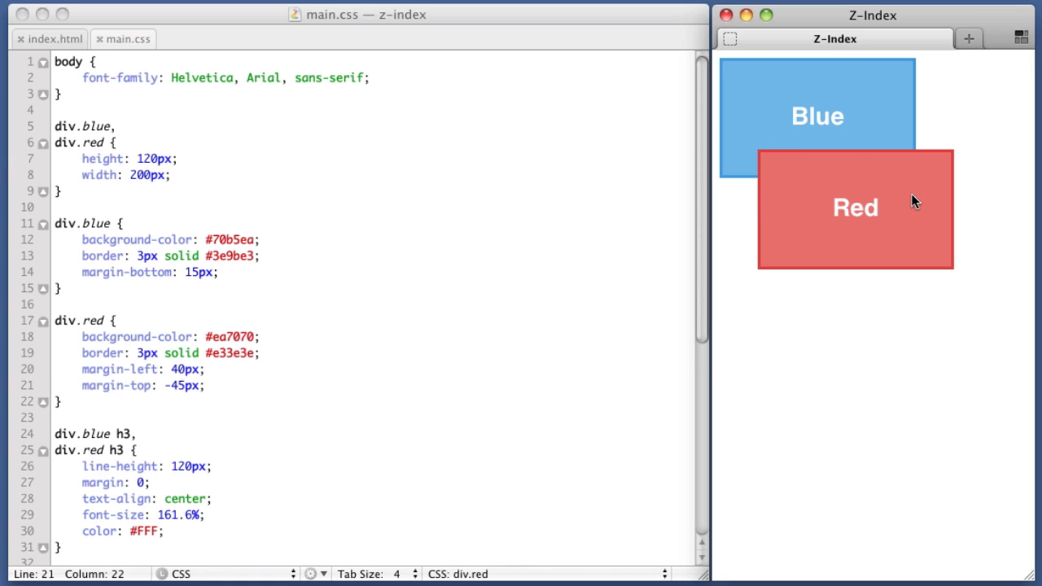
mouse_move(784, 301)
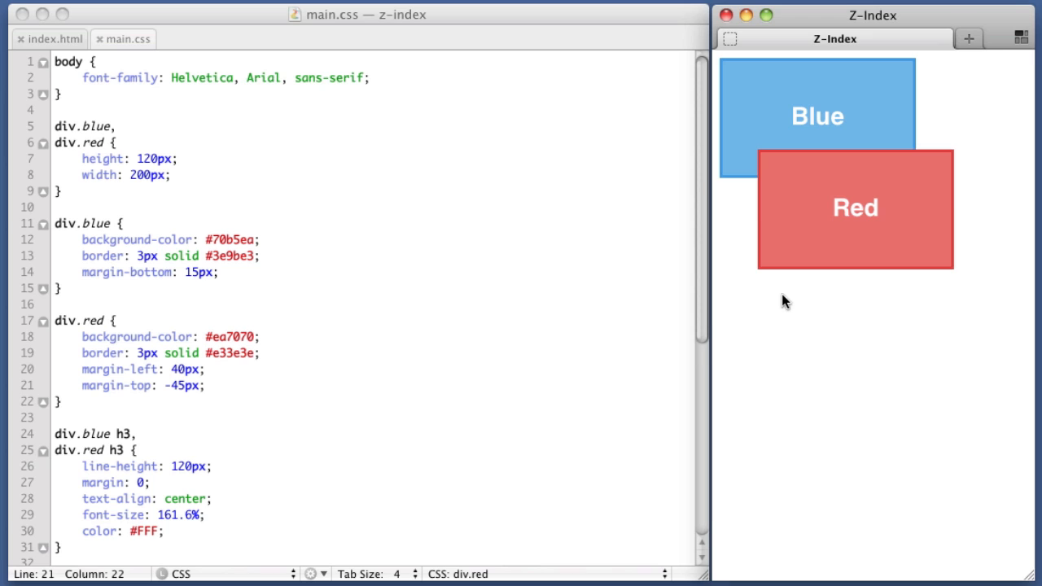
mouse_move(762, 158)
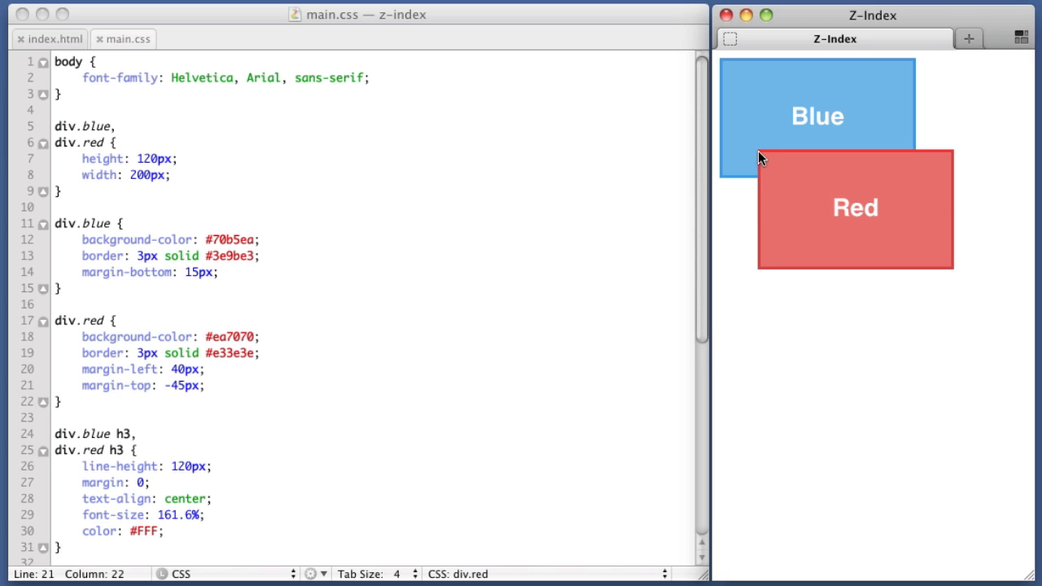
mouse_move(77, 47)
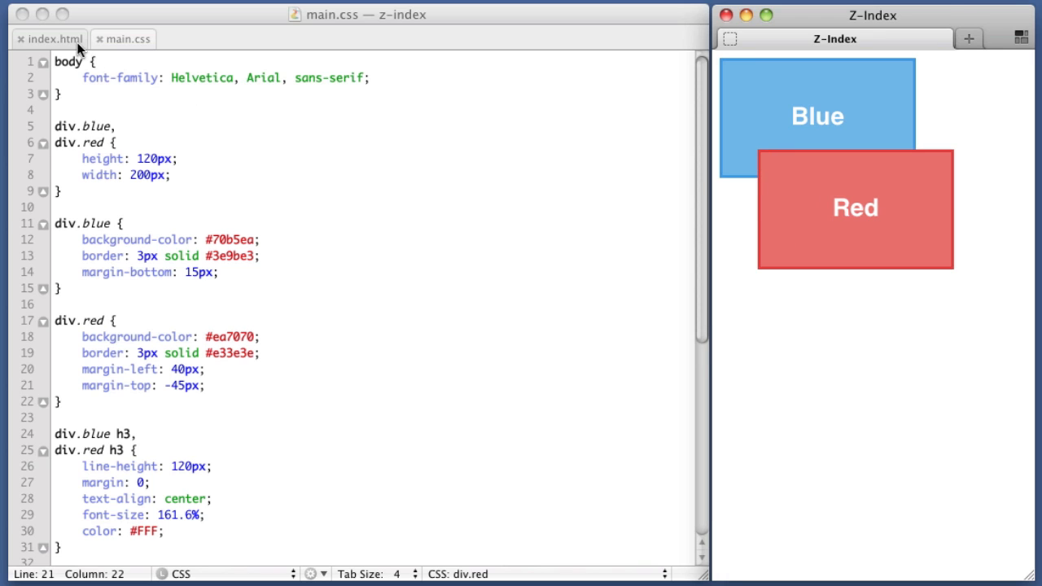
click(48, 38)
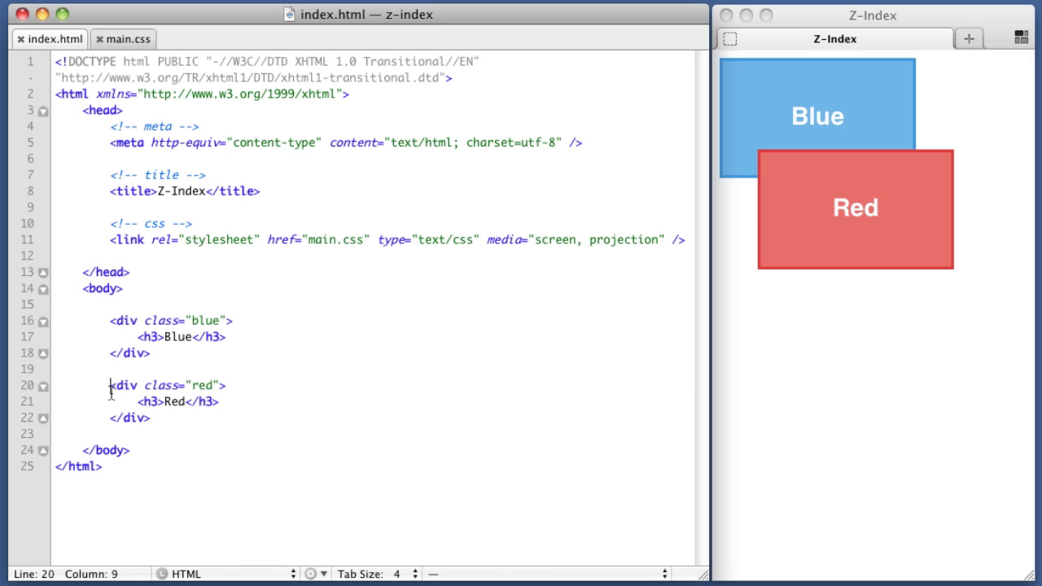
drag(110, 385, 149, 418)
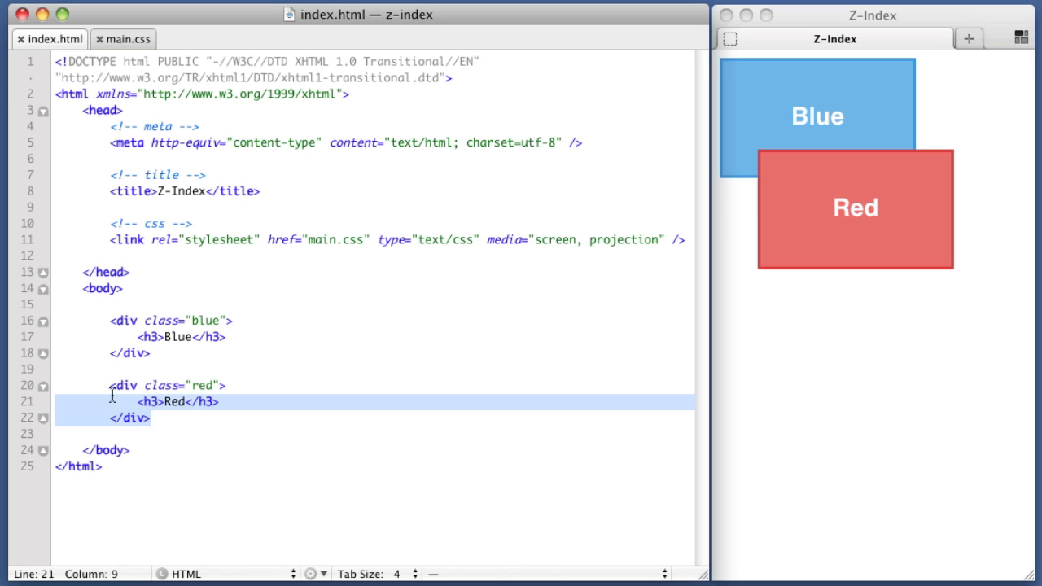
click(110, 385)
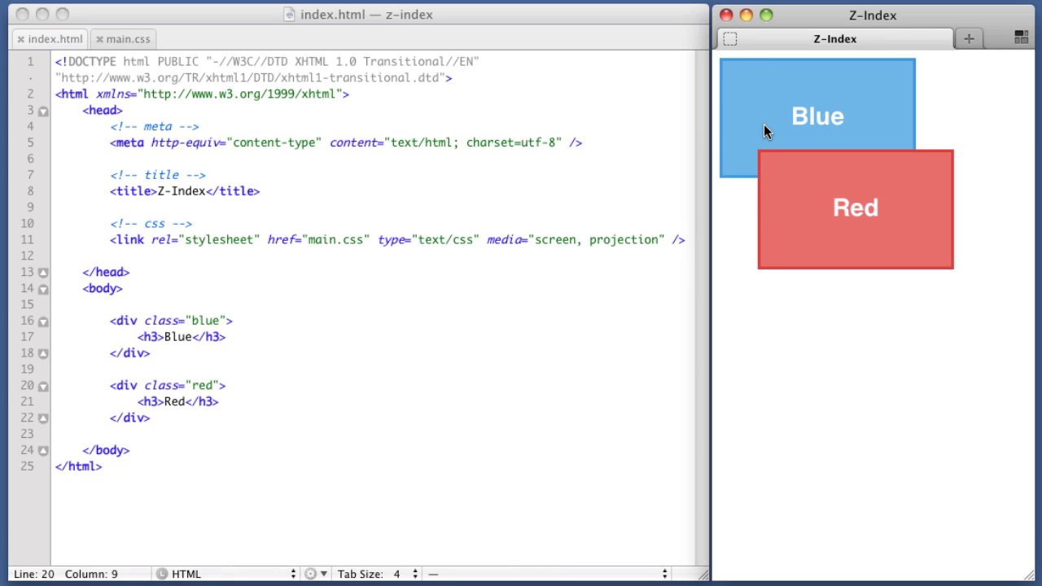
mouse_move(749, 157)
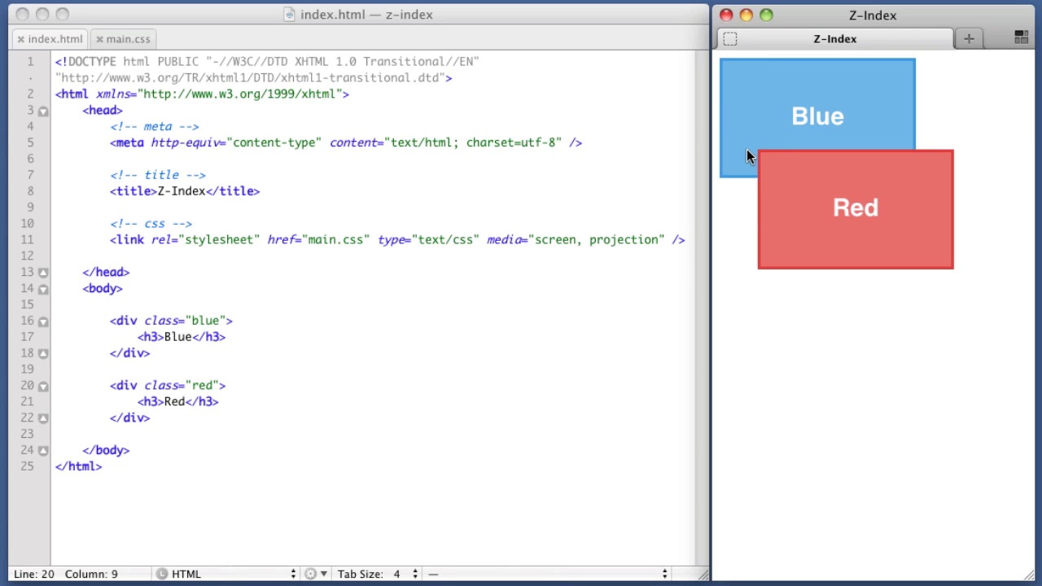
mouse_move(903, 172)
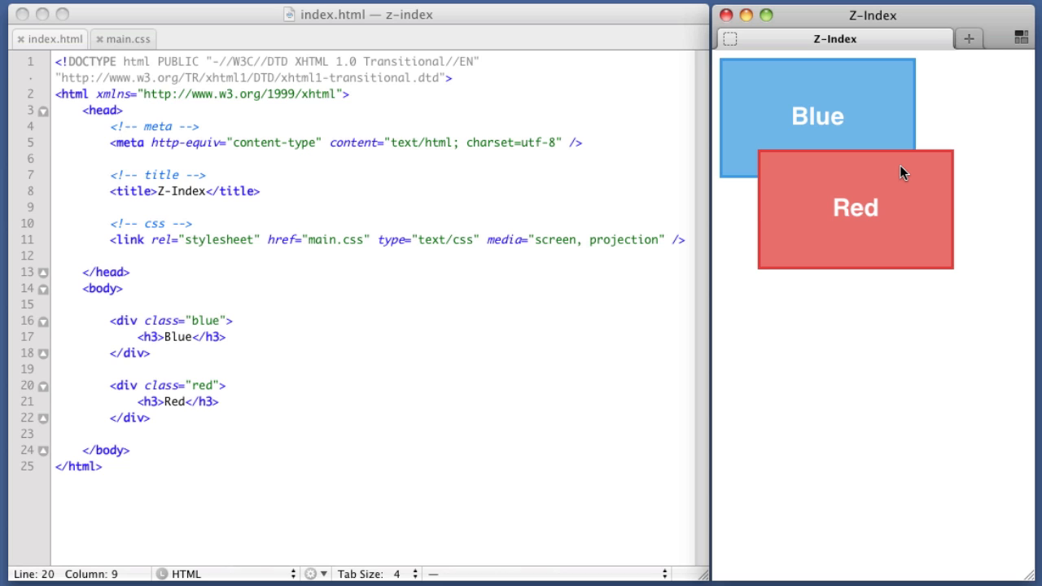
mouse_move(914, 160)
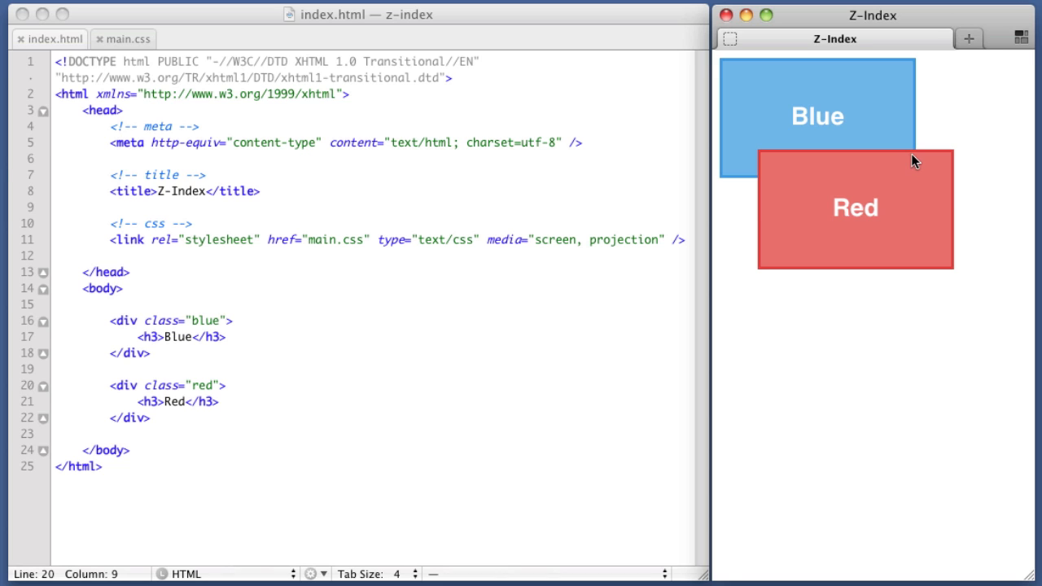
click(122, 38)
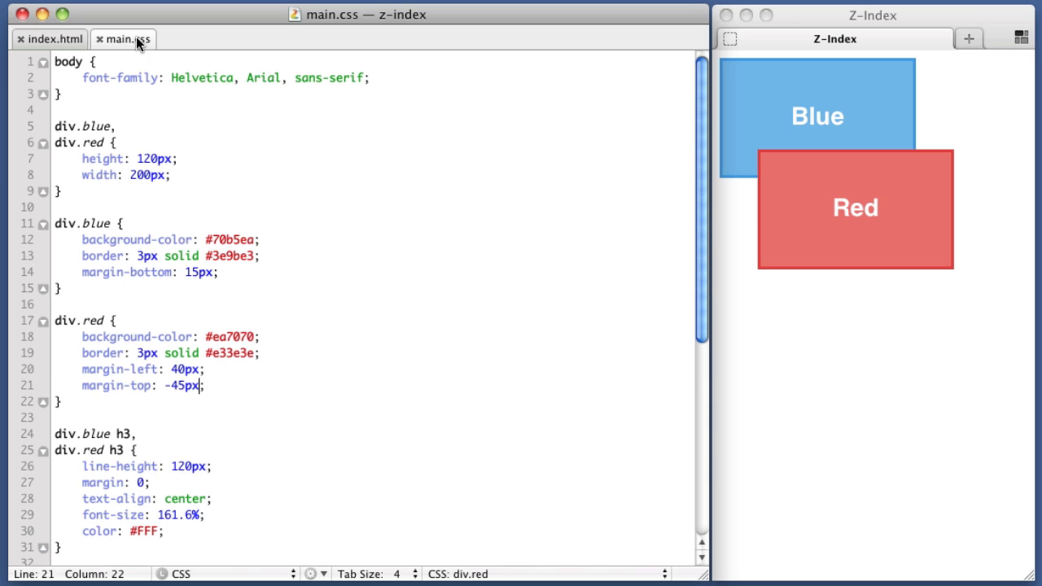
Step: Add z-index: 3 to div.blue, z-index: 2 to div.red, and position: relative to both
click(220, 272)
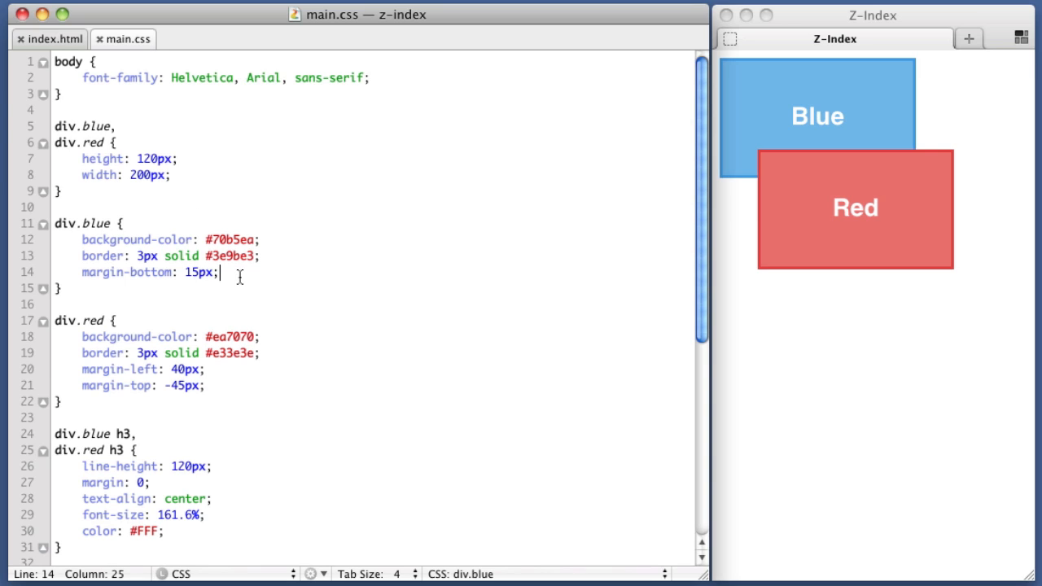
key(Return)
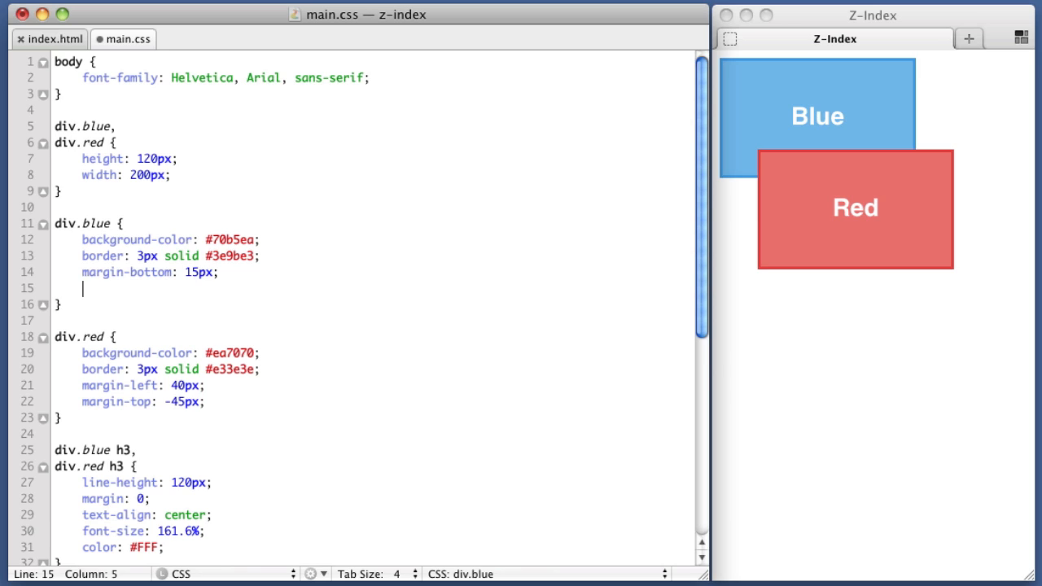
text(z-index: ;)
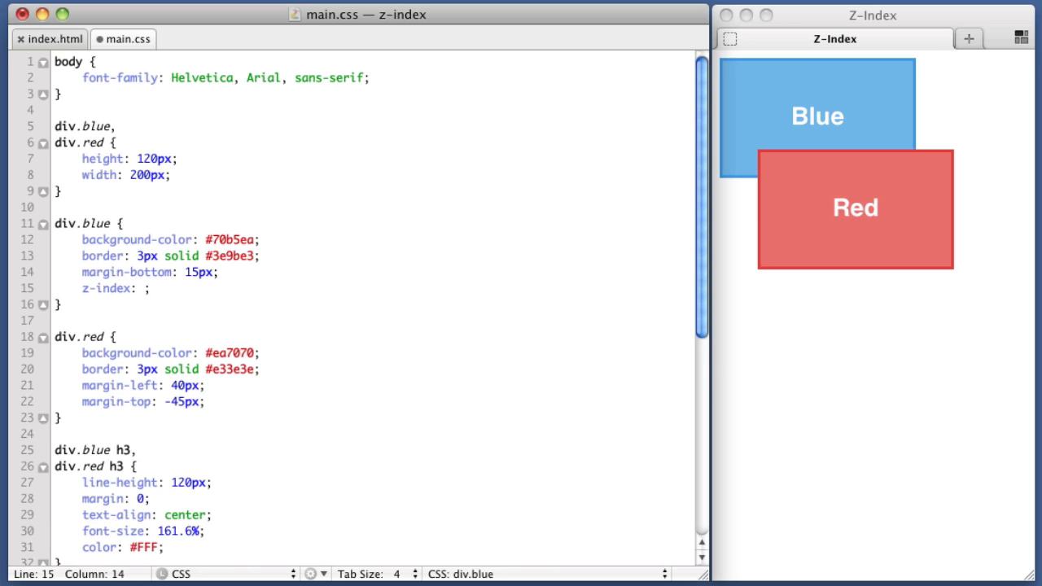
text(3)
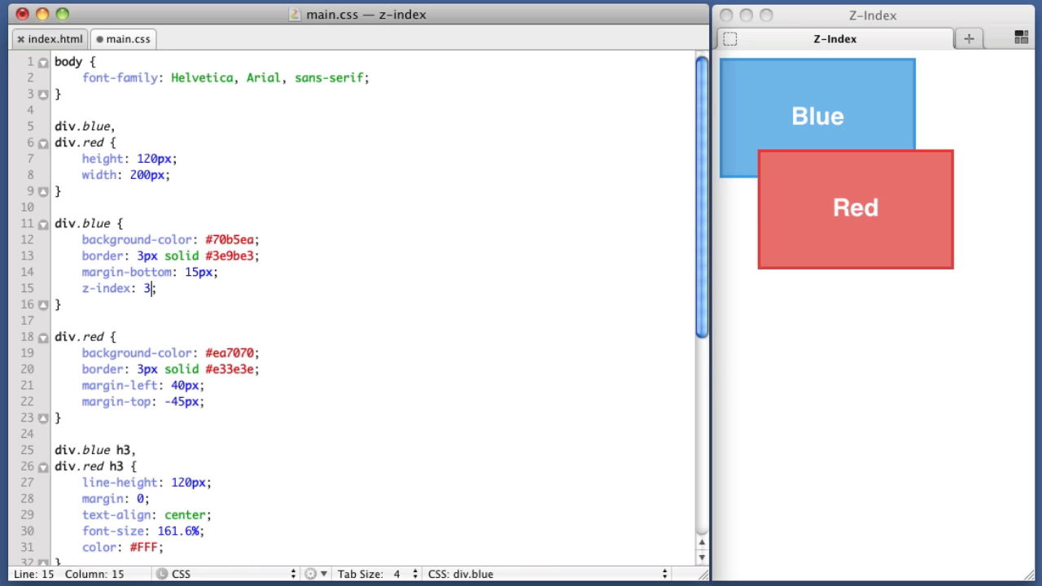
text(z)
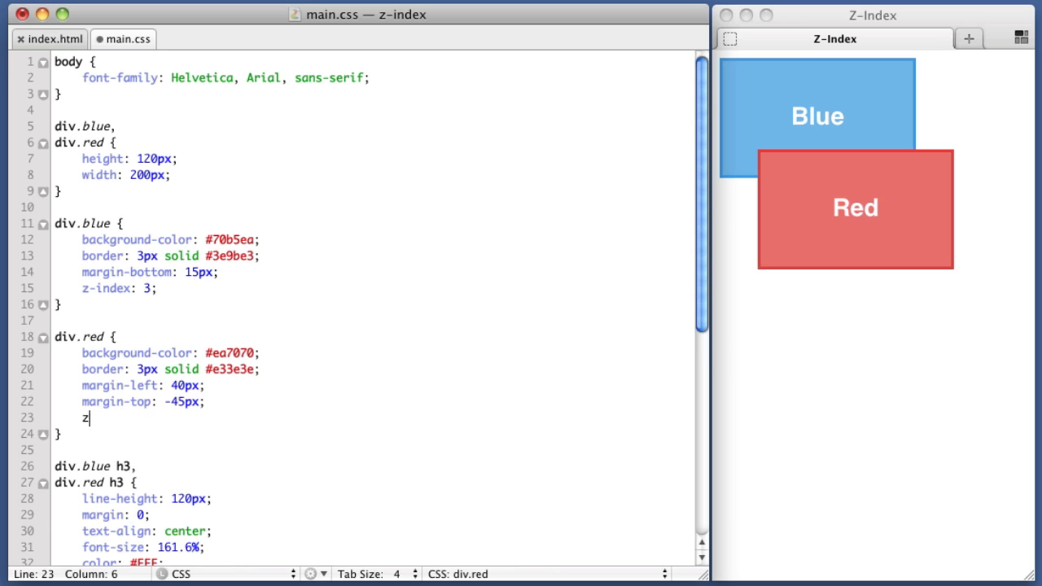
text(-index: 2;)
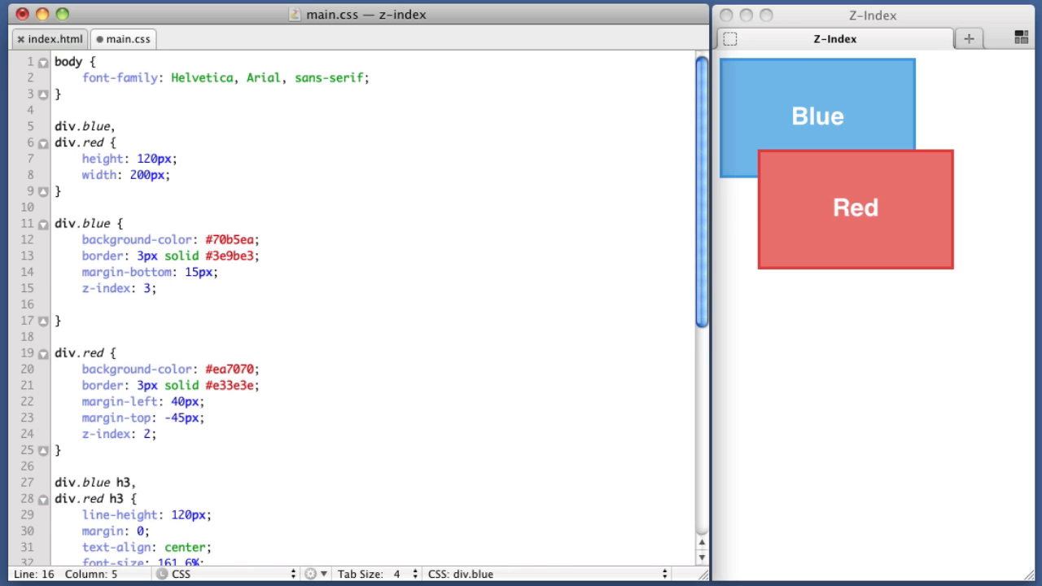
text(position: relative;)
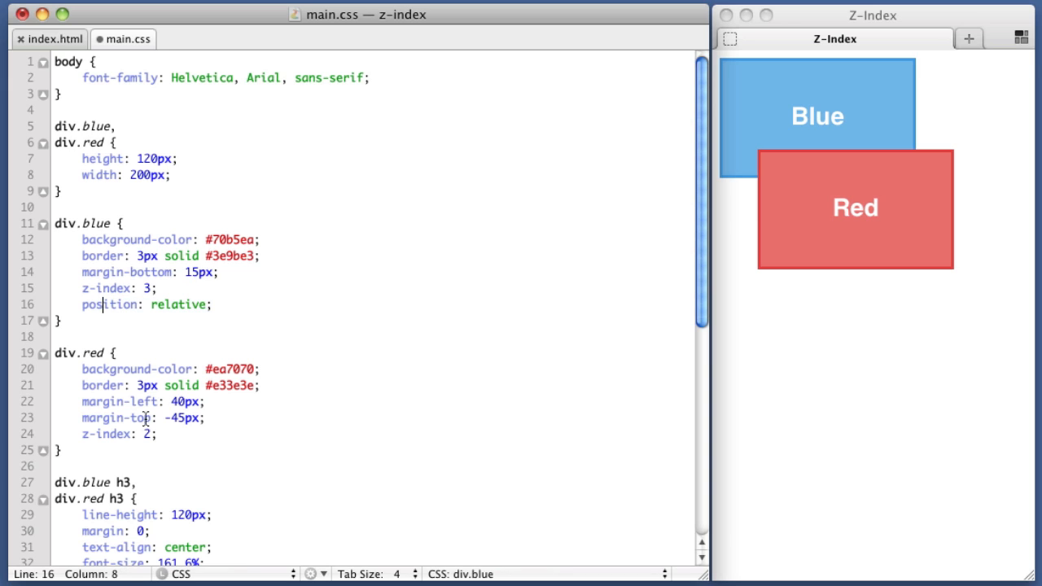
text(position)
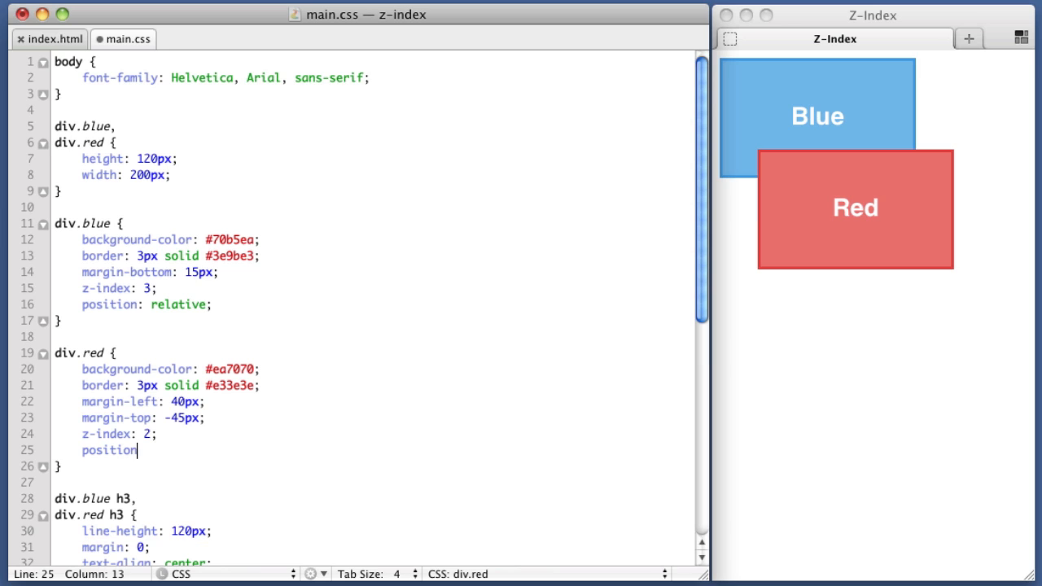
text(: relative;)
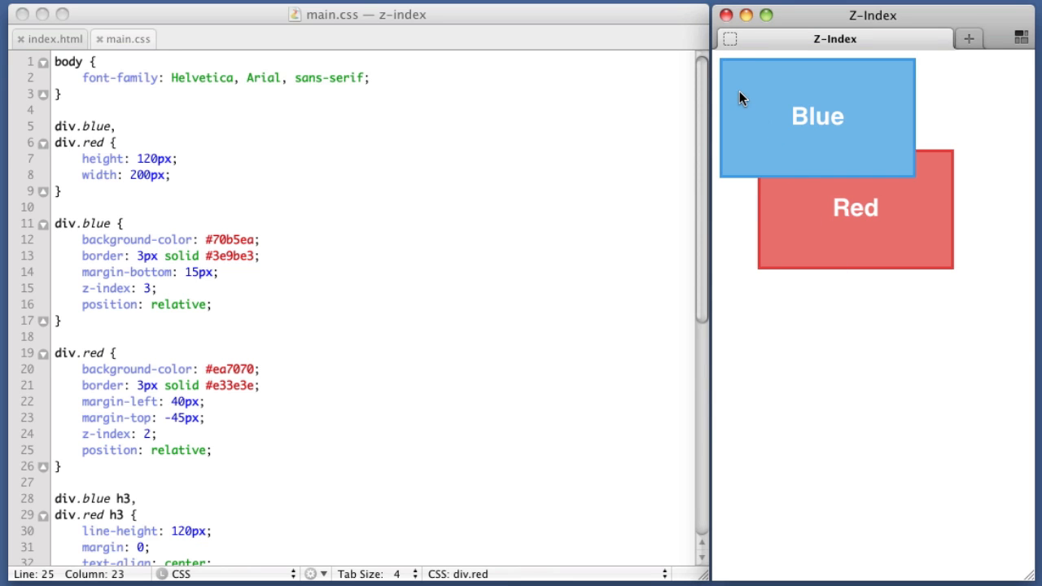
mouse_move(840, 171)
text(0)
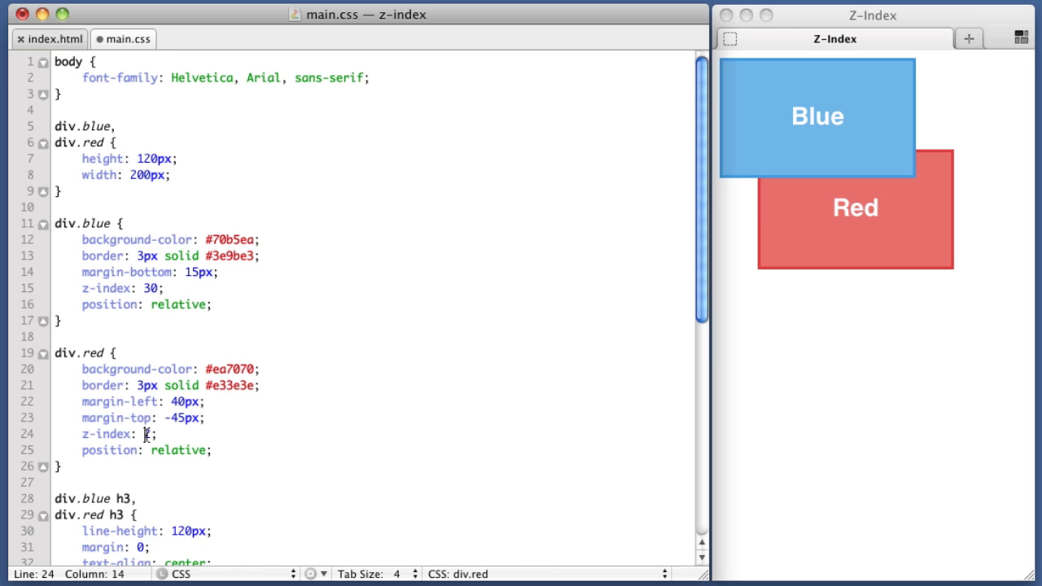
Step: Change the red box's z-index to 20 while blue's becomes 30
text(20)
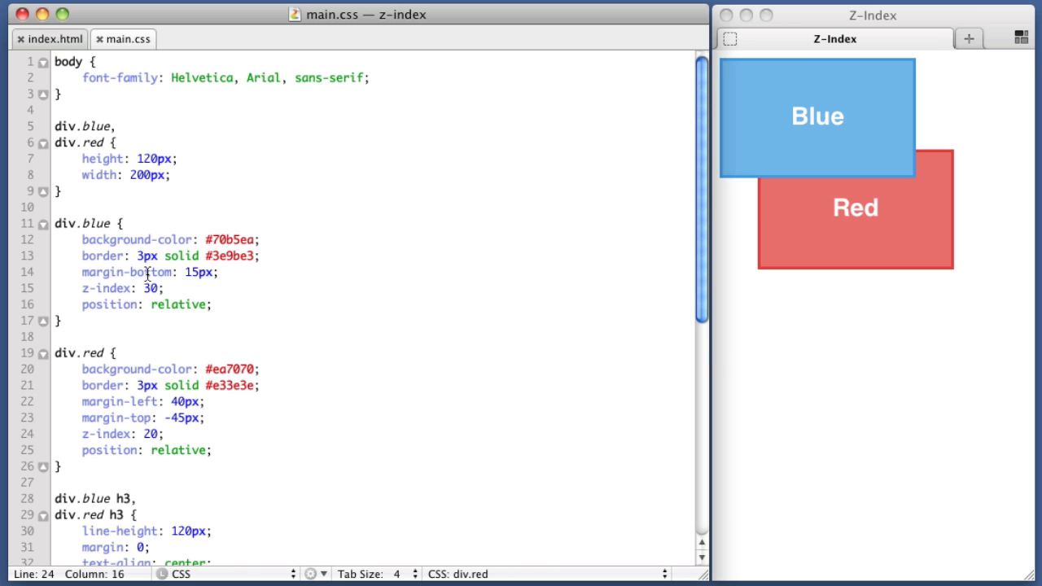
double_click(149, 433)
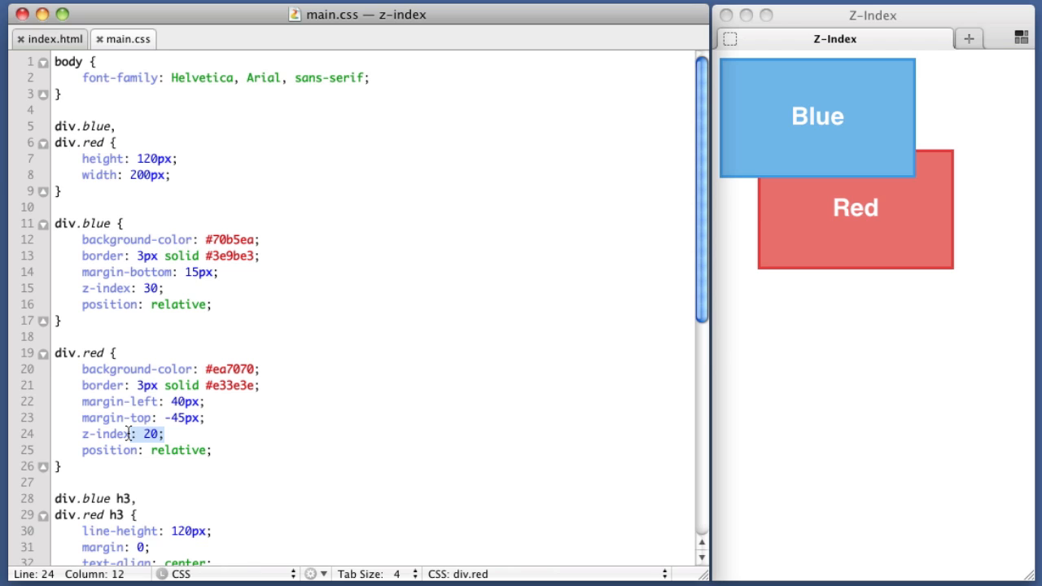
click(149, 333)
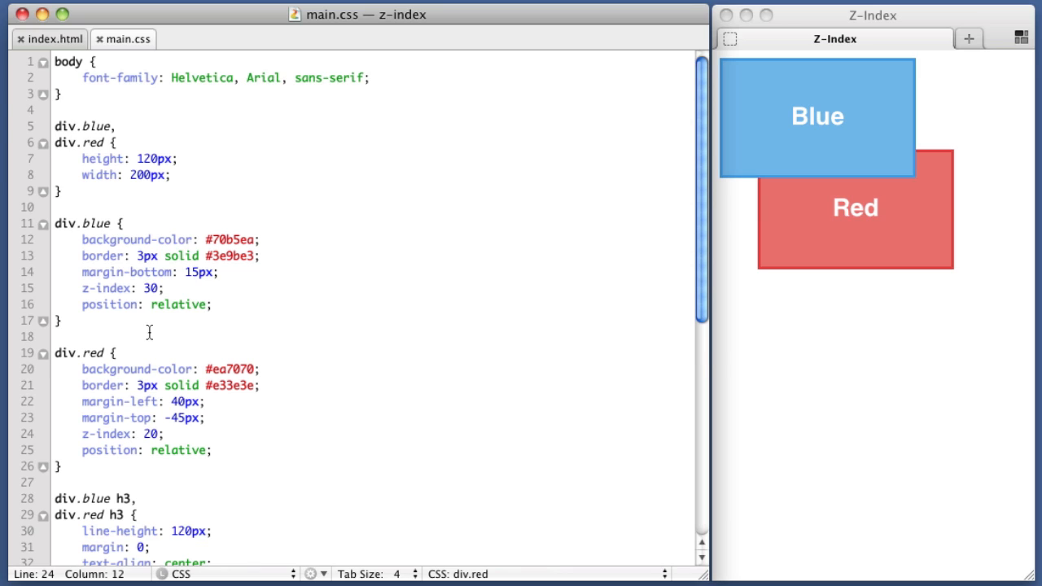
mouse_move(125, 272)
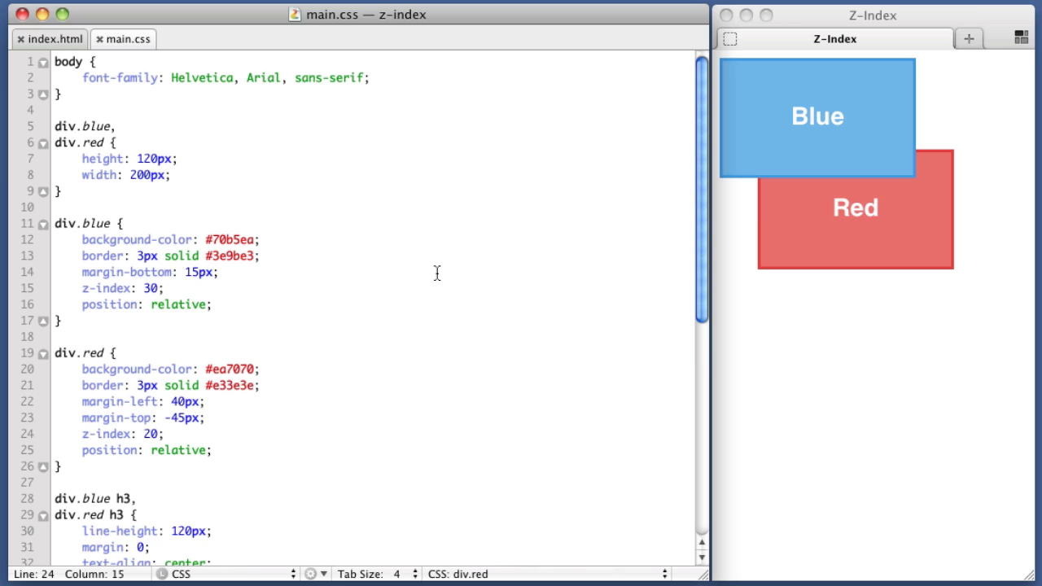
Step: Edit the z-index values to 20 for div.blue and 30 for div.red
click(142, 272)
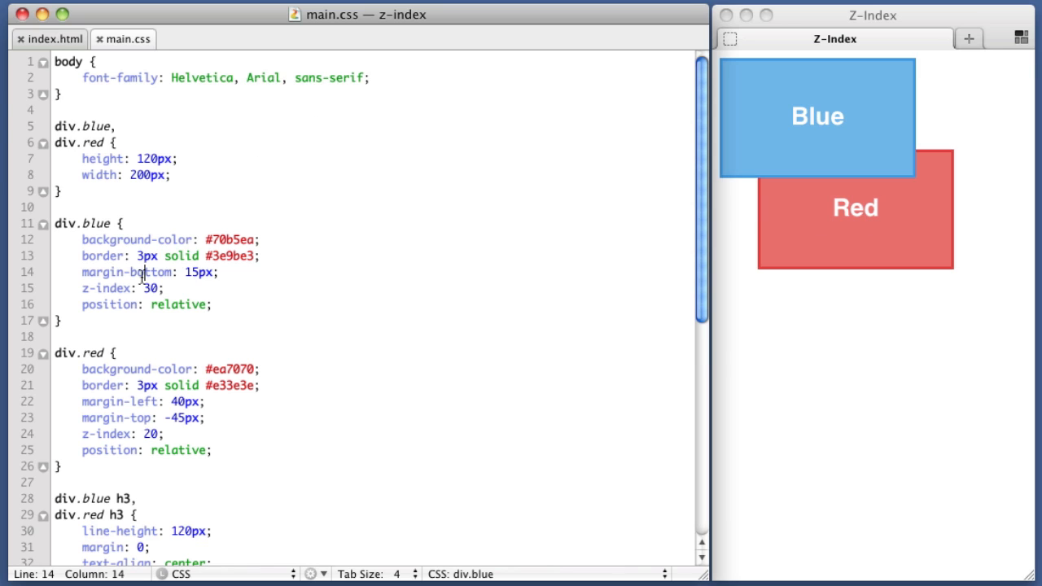
text(0)
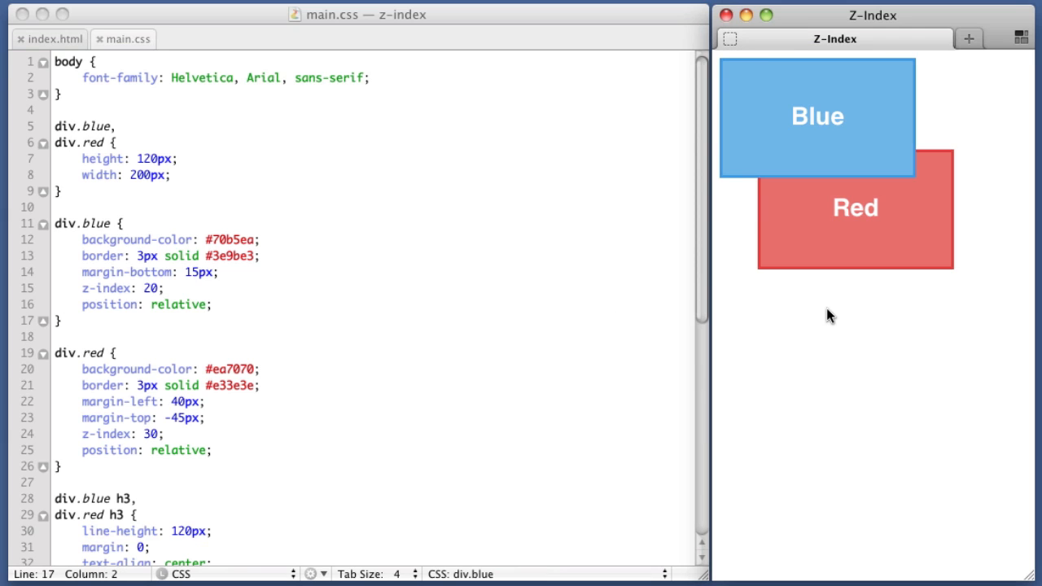
mouse_move(810, 187)
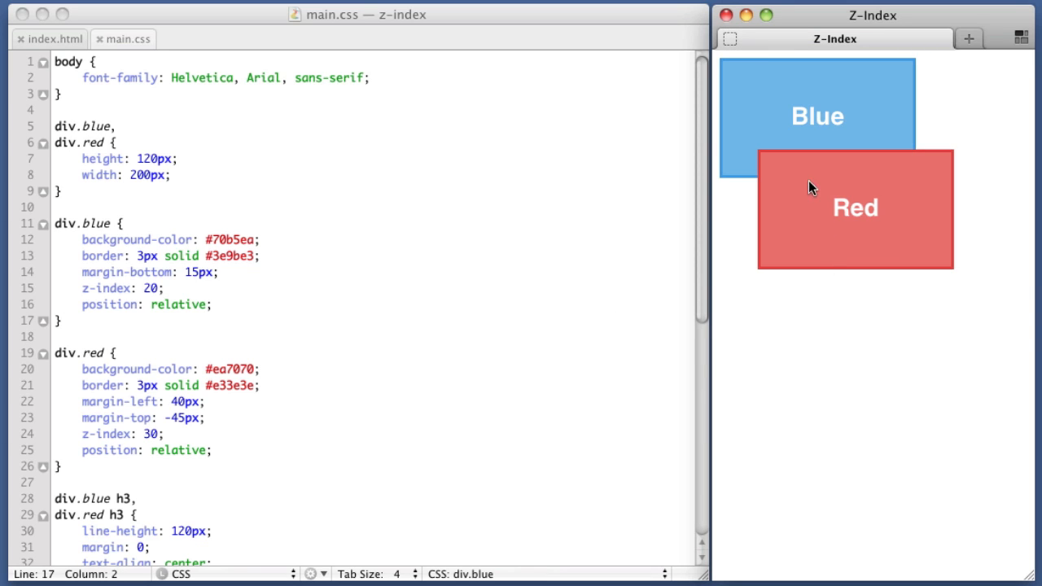
mouse_move(853, 207)
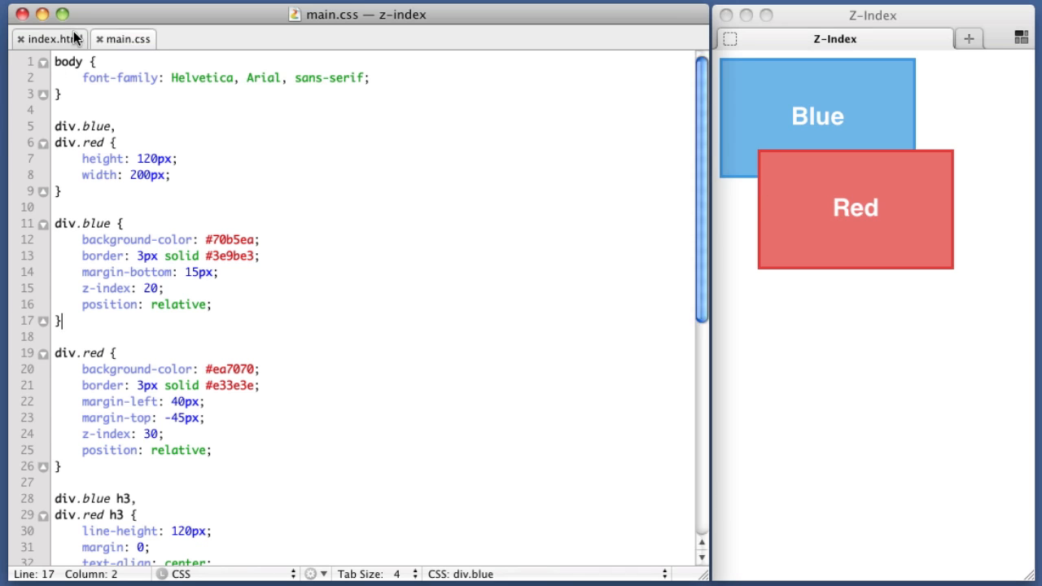
Step: In index.html, type <div class="orange"><h3>Orange</h3></div> inside the red div
click(49, 39)
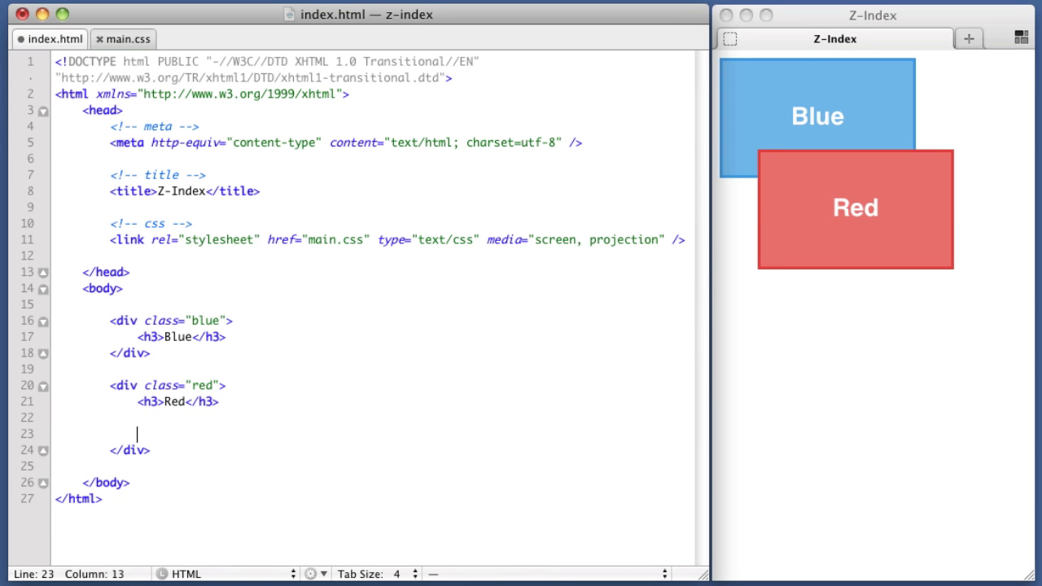
text(<div cla>)
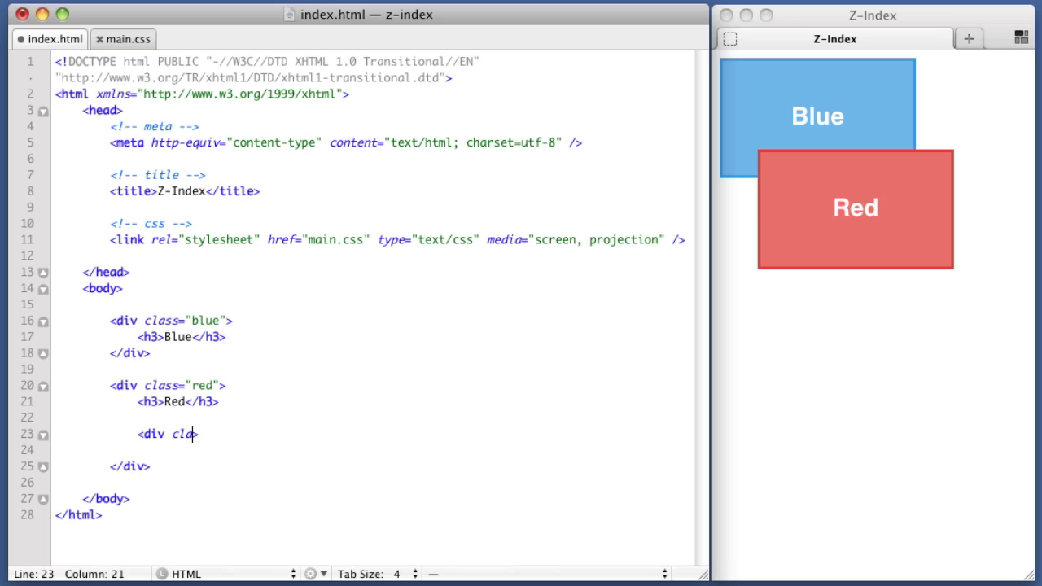
text(ass="orange">)
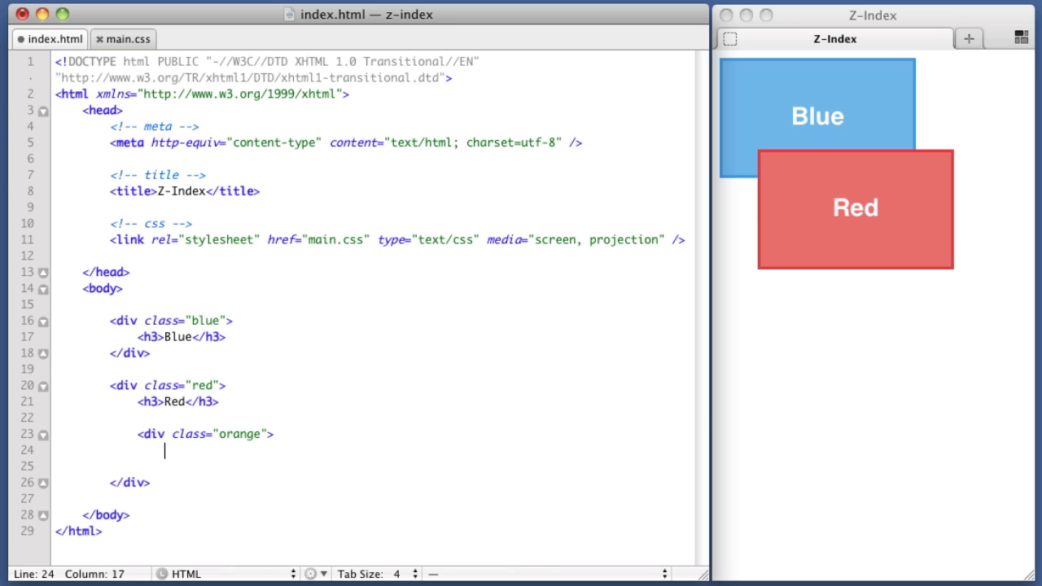
text(<h3>Orange</h3>)
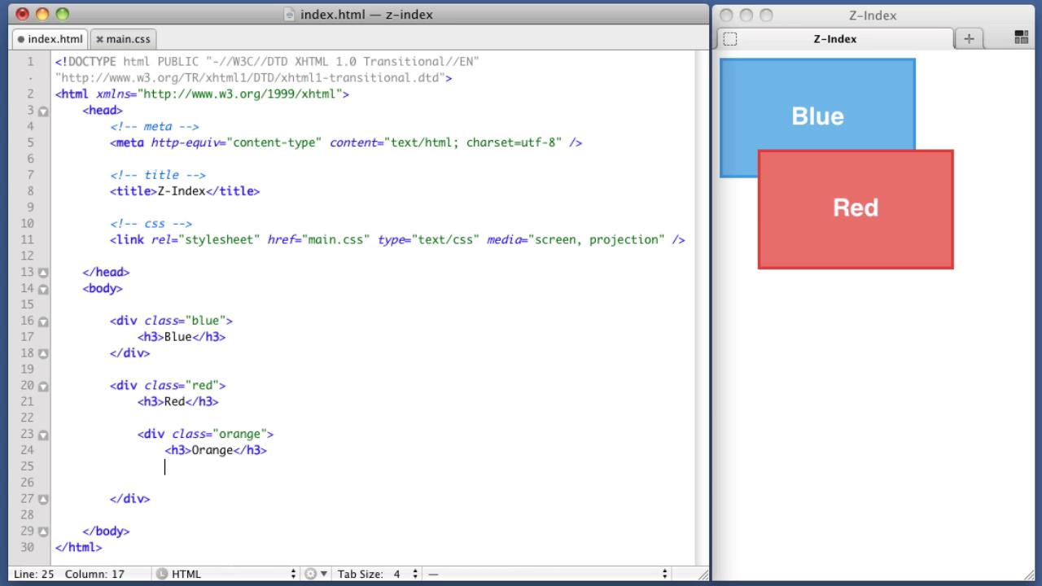
text(</div>)
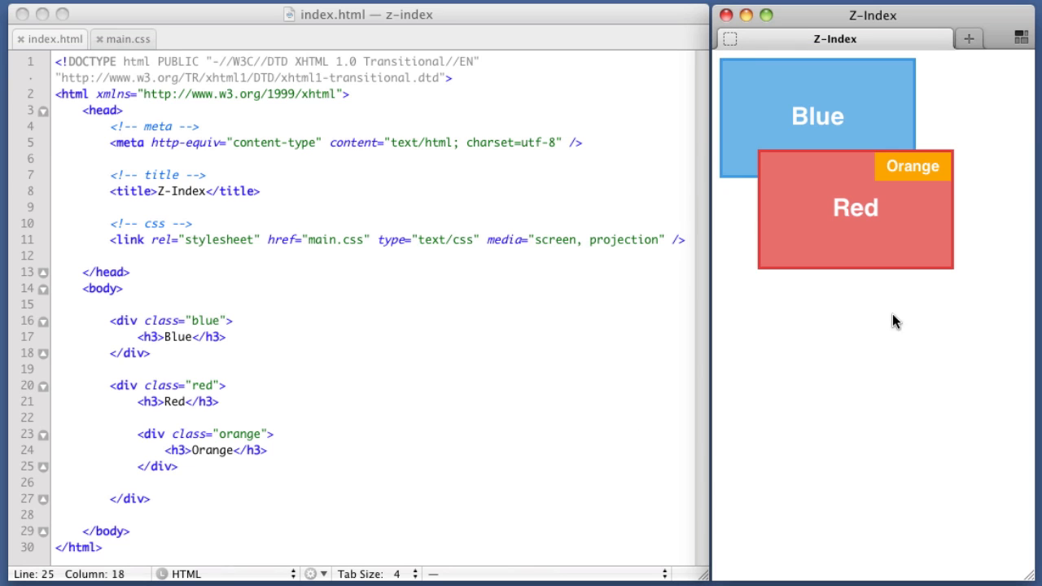
mouse_move(943, 171)
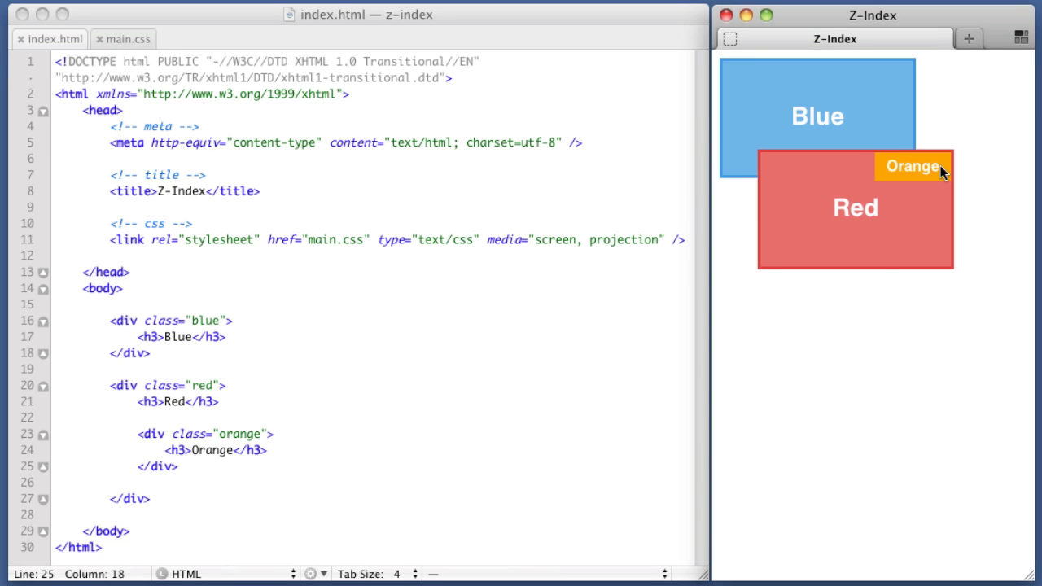
Step: Highlight div.orange's position: absolute, top 0 and right 0 declarations in main.css
click(127, 38)
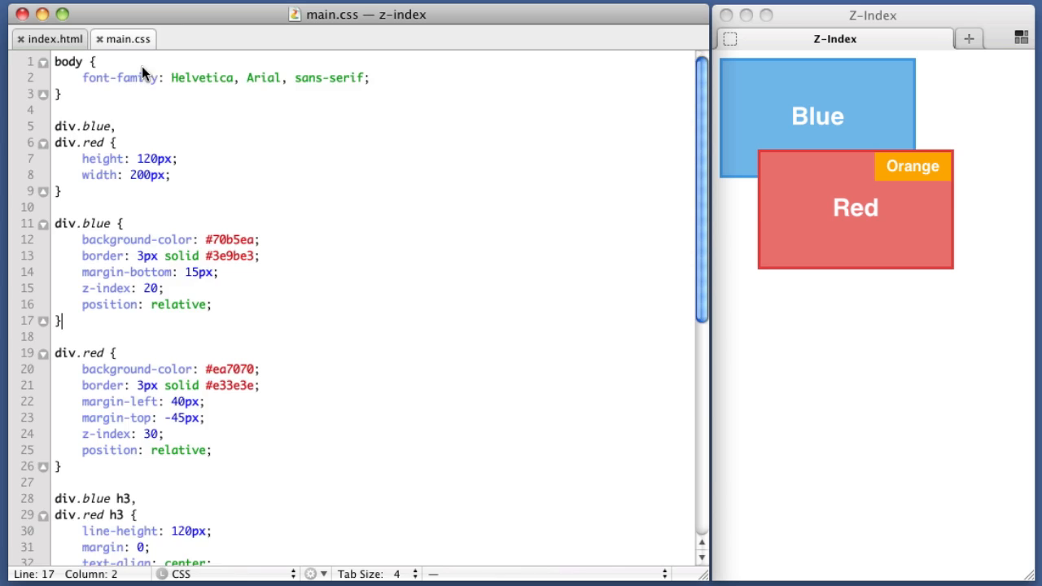
scroll(down, 3)
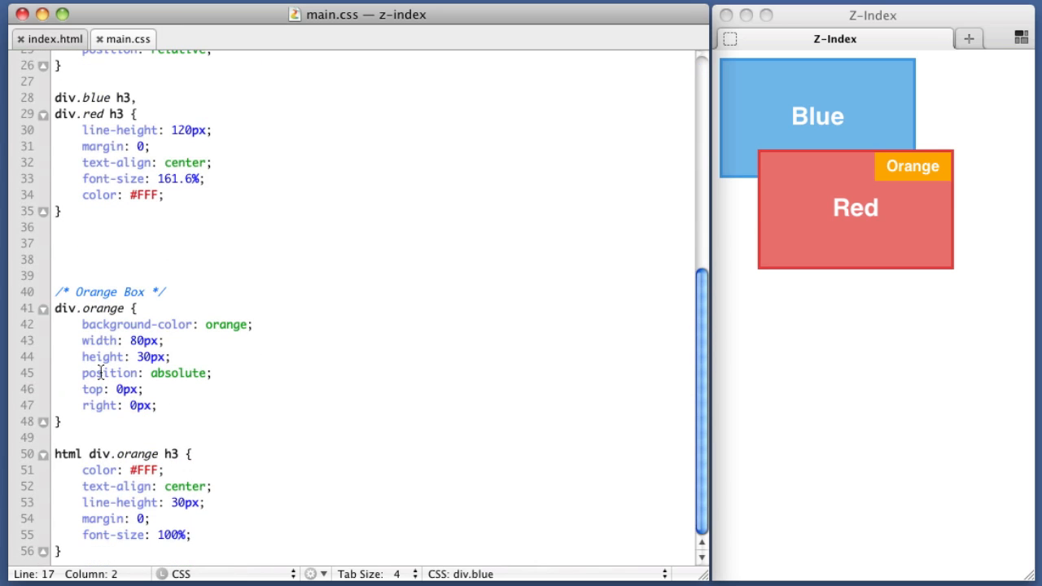
drag(81, 373, 156, 406)
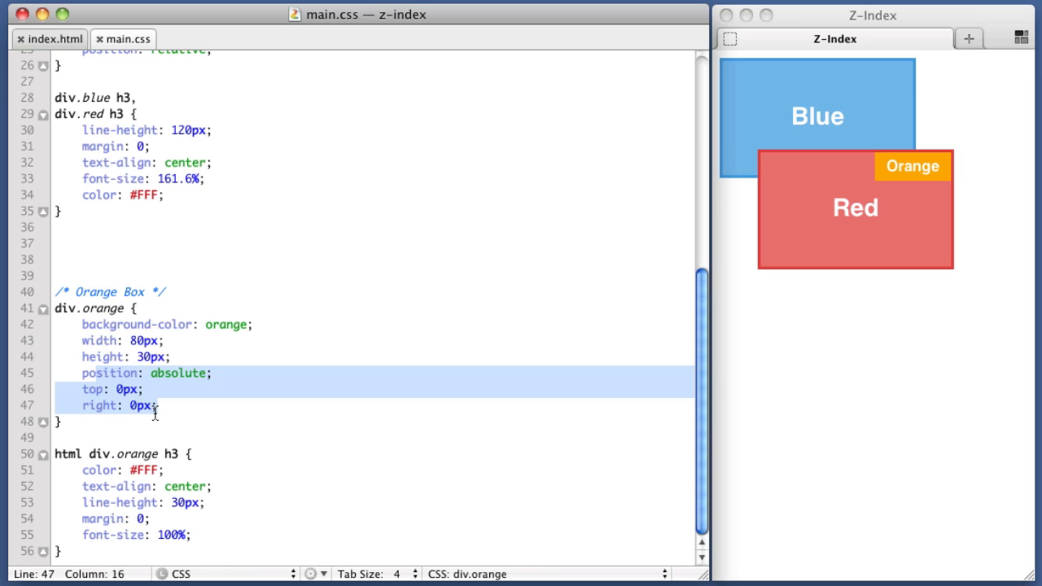
click(155, 406)
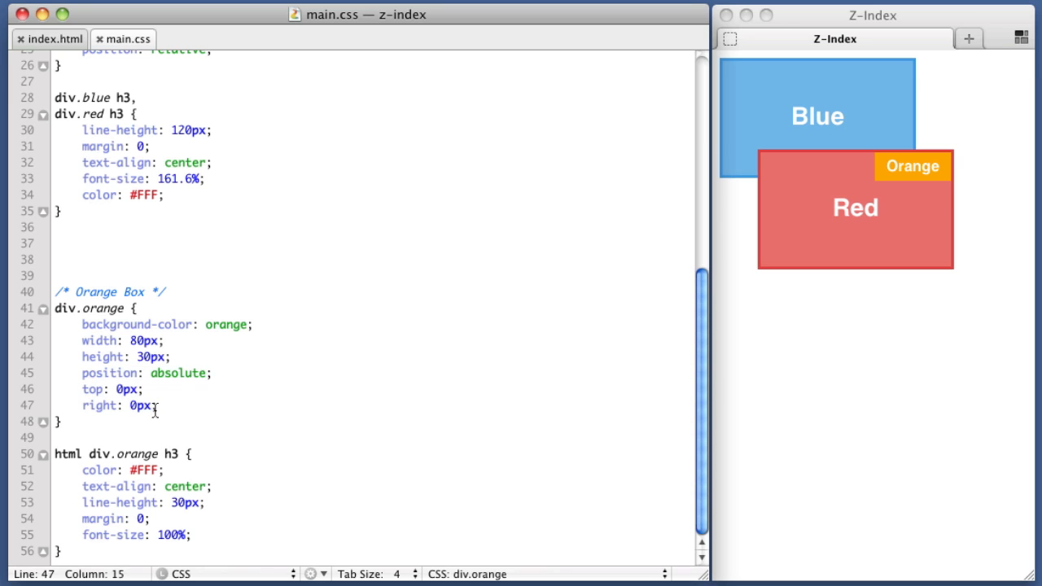
mouse_move(162, 399)
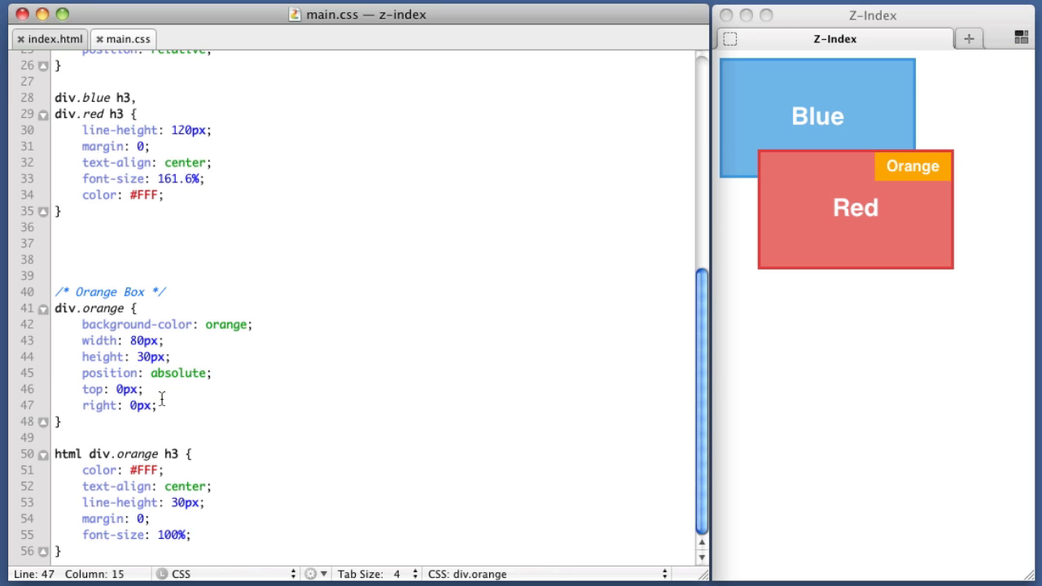
mouse_move(626, 359)
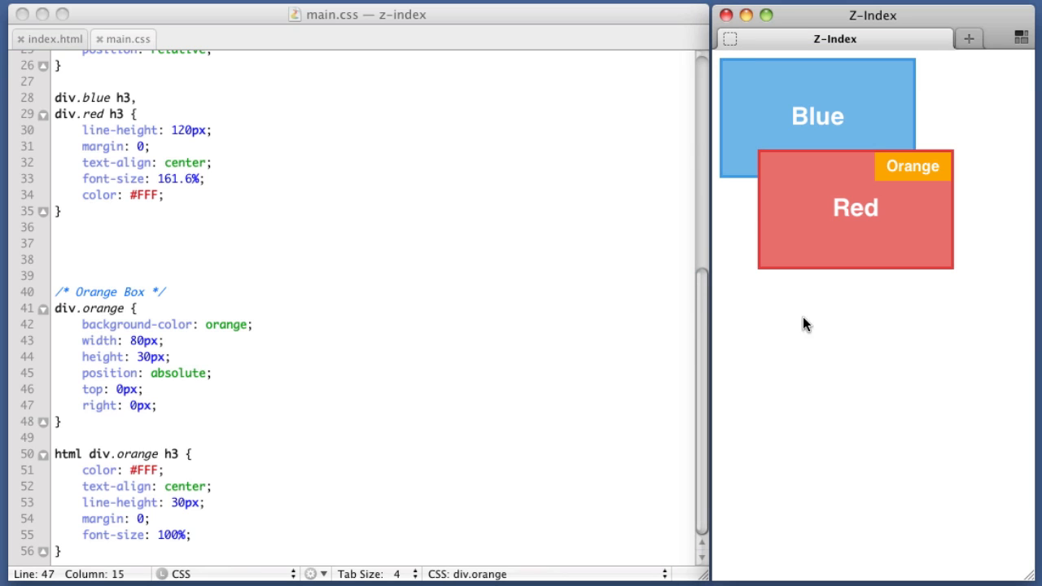
mouse_move(768, 121)
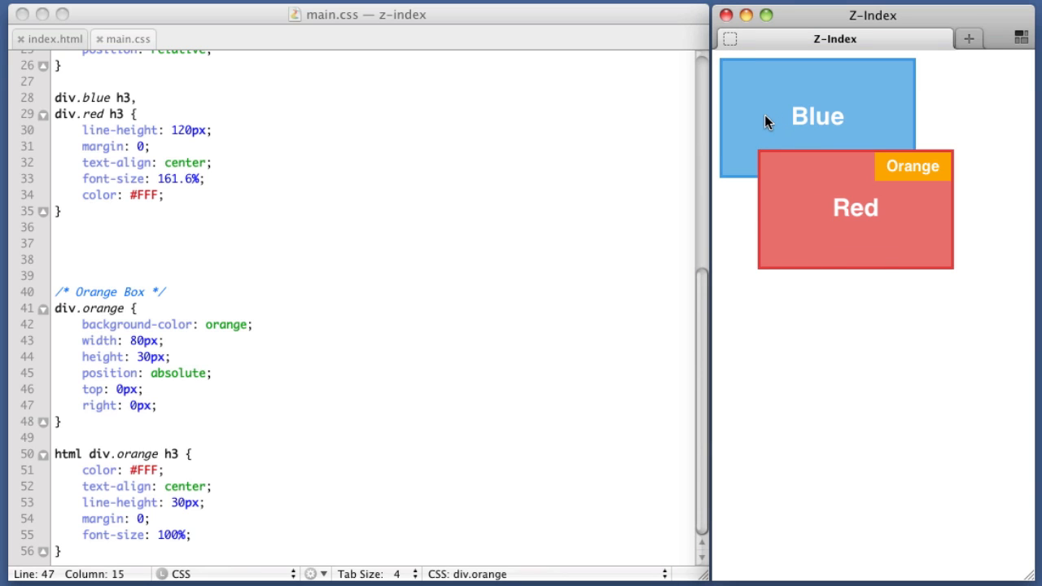
mouse_move(782, 173)
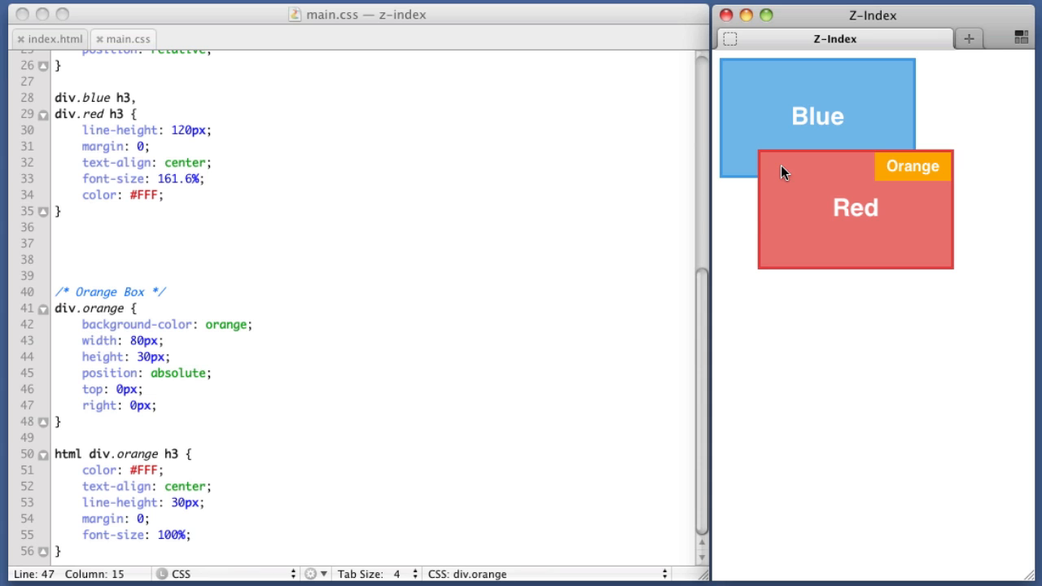
mouse_move(894, 168)
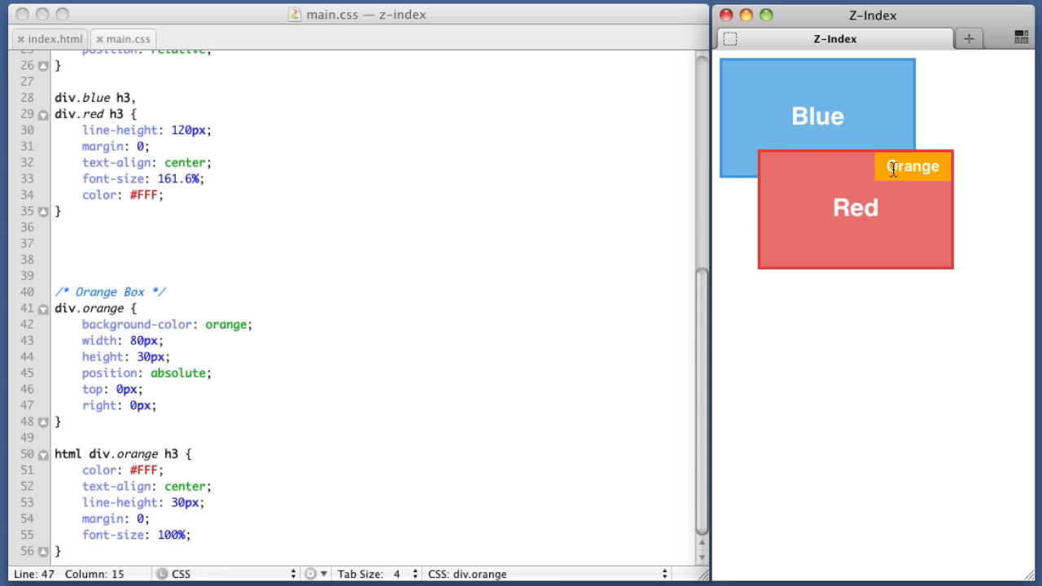
mouse_move(434, 205)
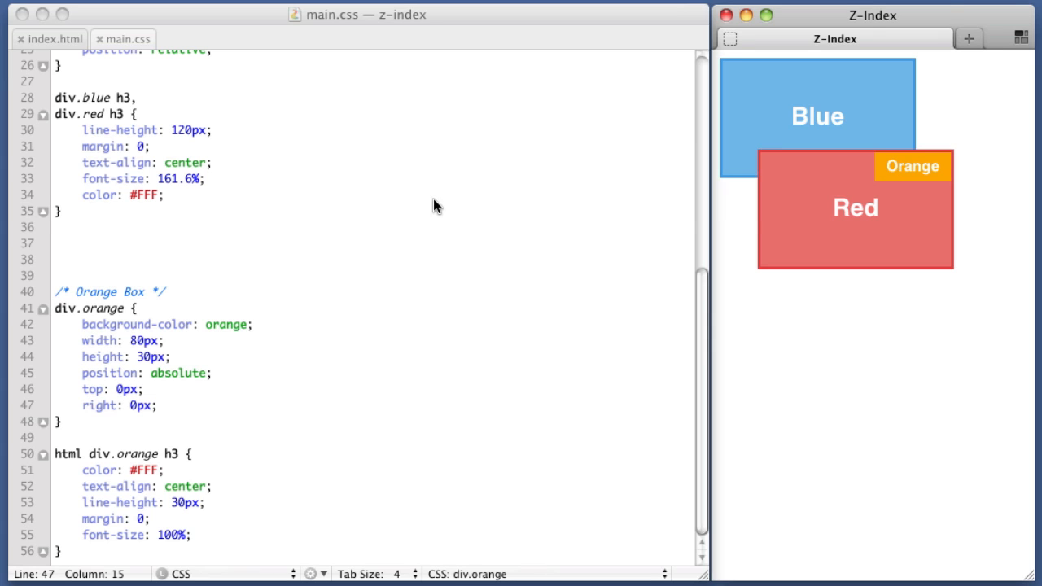
Step: Change div.blue's z-index from 20 to 50 and div.red's from 30 to 40
scroll(up, 3)
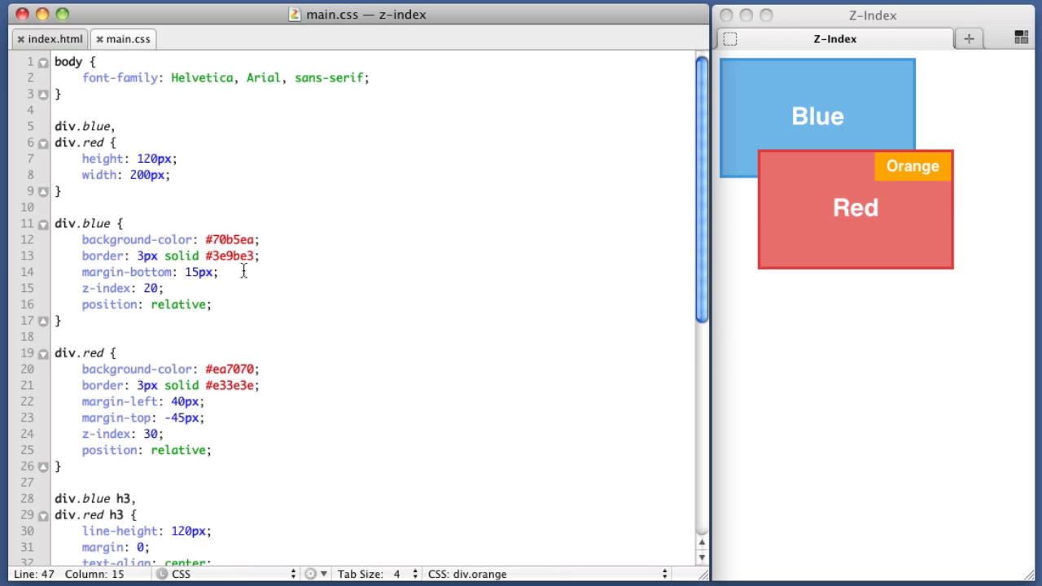
click(165, 303)
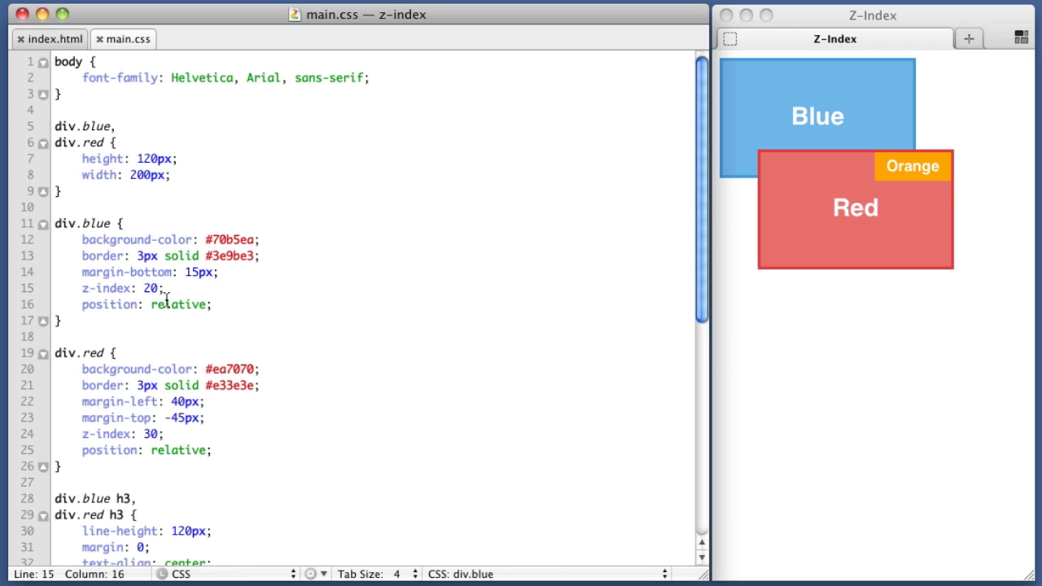
key(Backspace)
text(5)
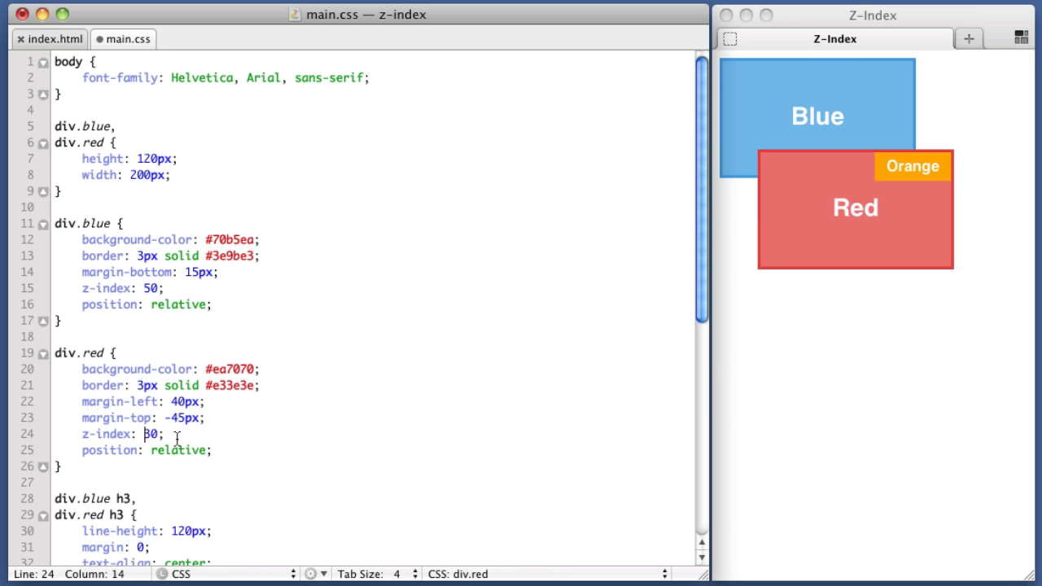
text(40)
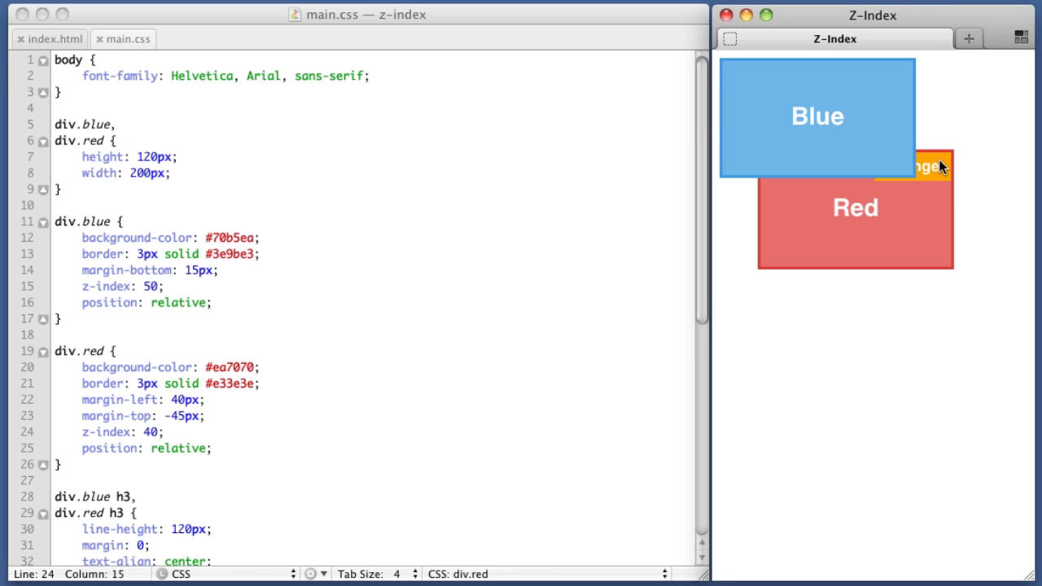
Step: Set z-index: 5000 on the div.orange rule and scroll back up
scroll(down, 3)
text(z-index: ;)
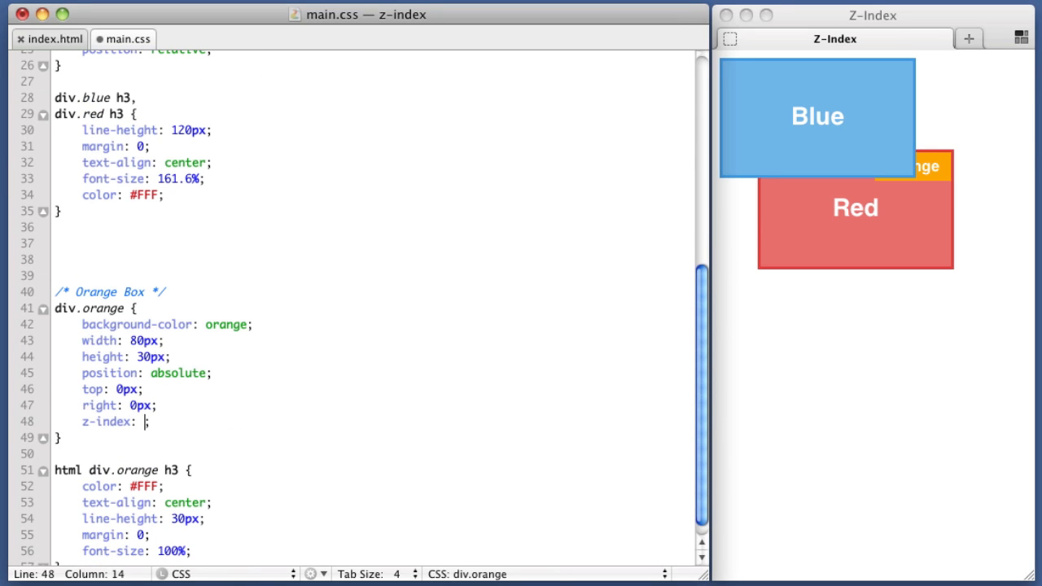
text(5000)
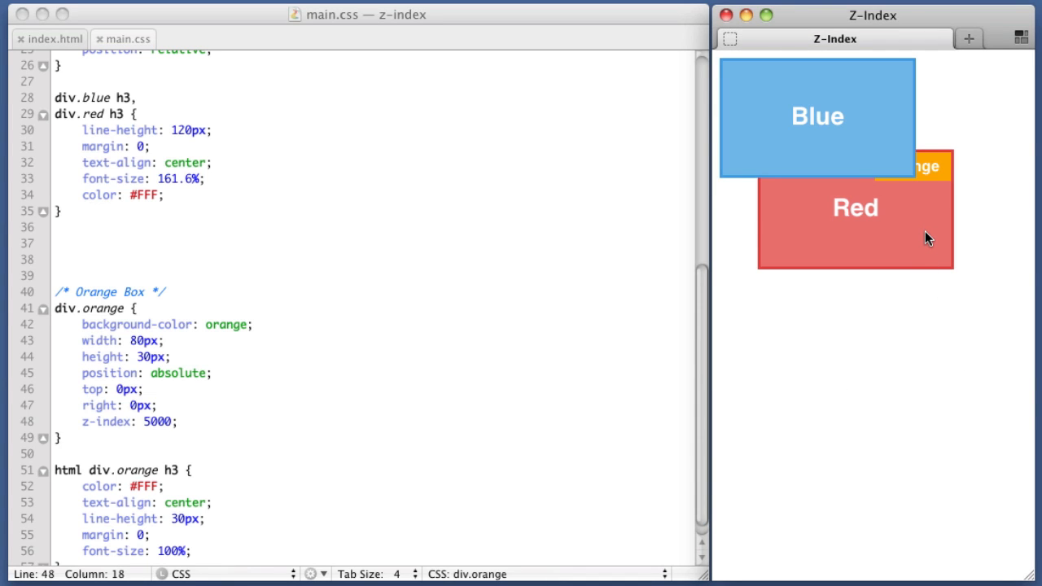
mouse_move(931, 213)
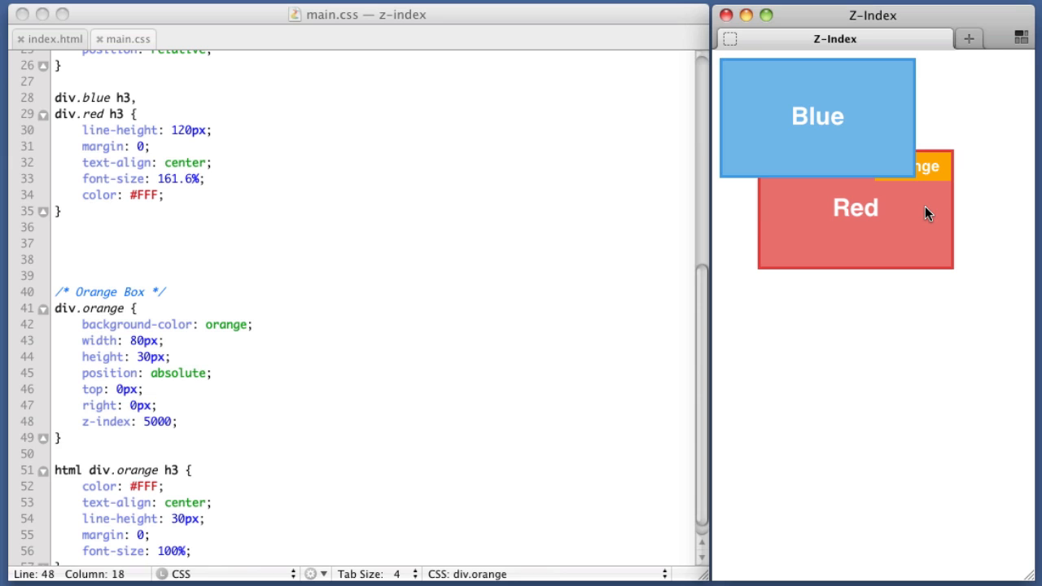
mouse_move(910, 176)
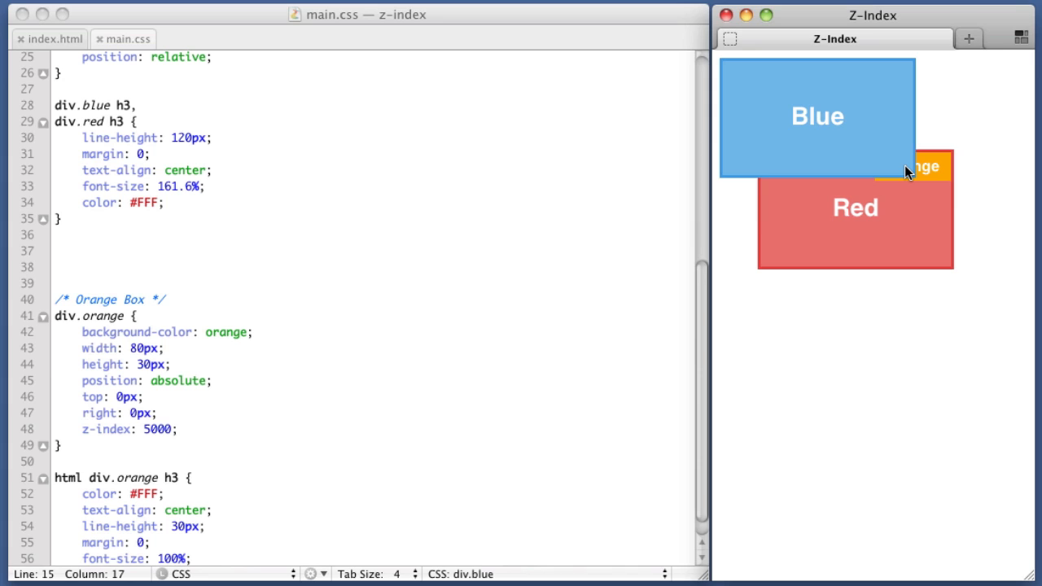
mouse_move(546, 271)
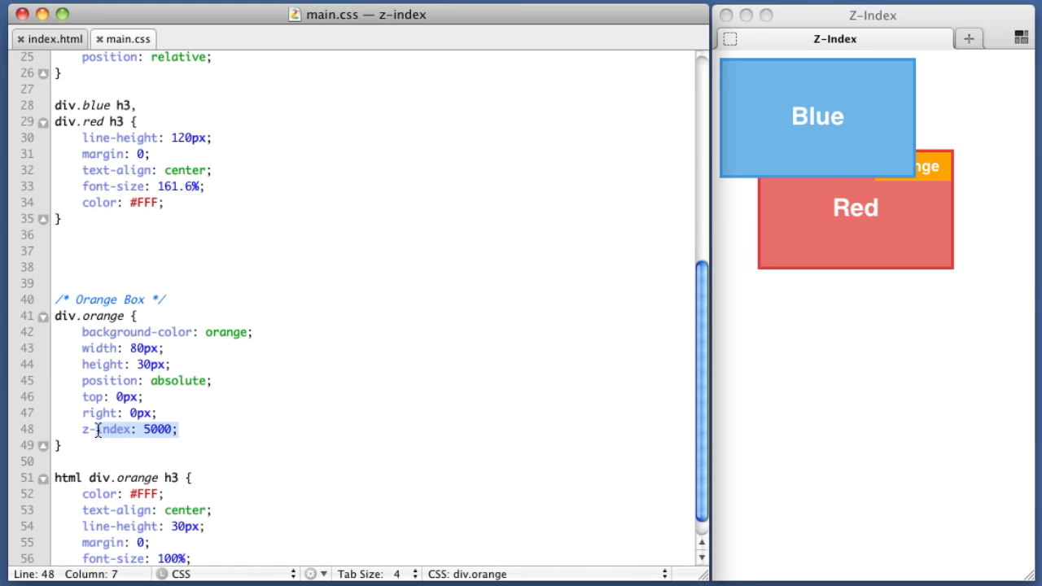
scroll(up, 3)
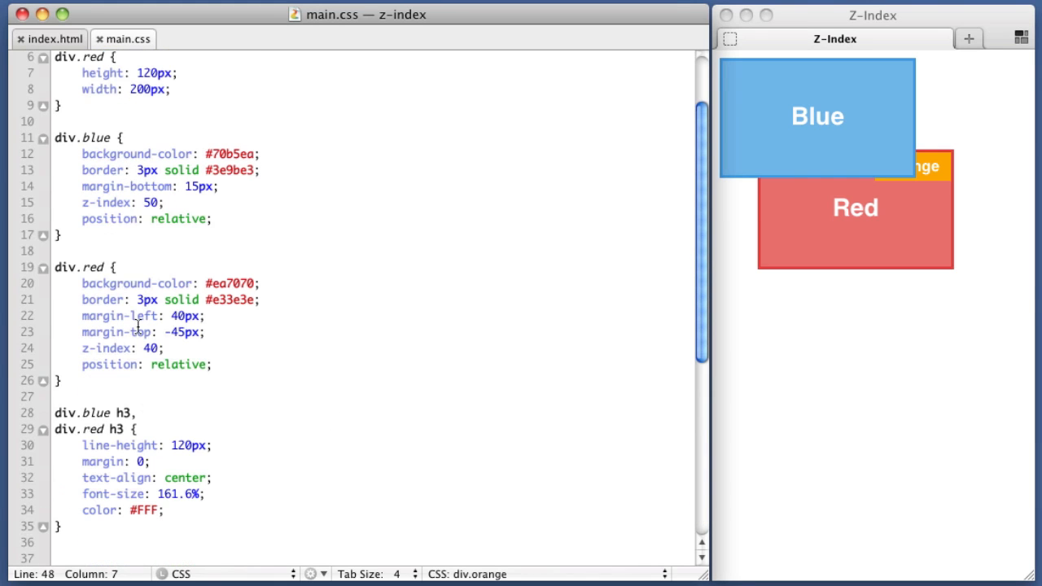
Step: In index.html, point out the red div, the blue div's class, and the Orange heading
click(99, 202)
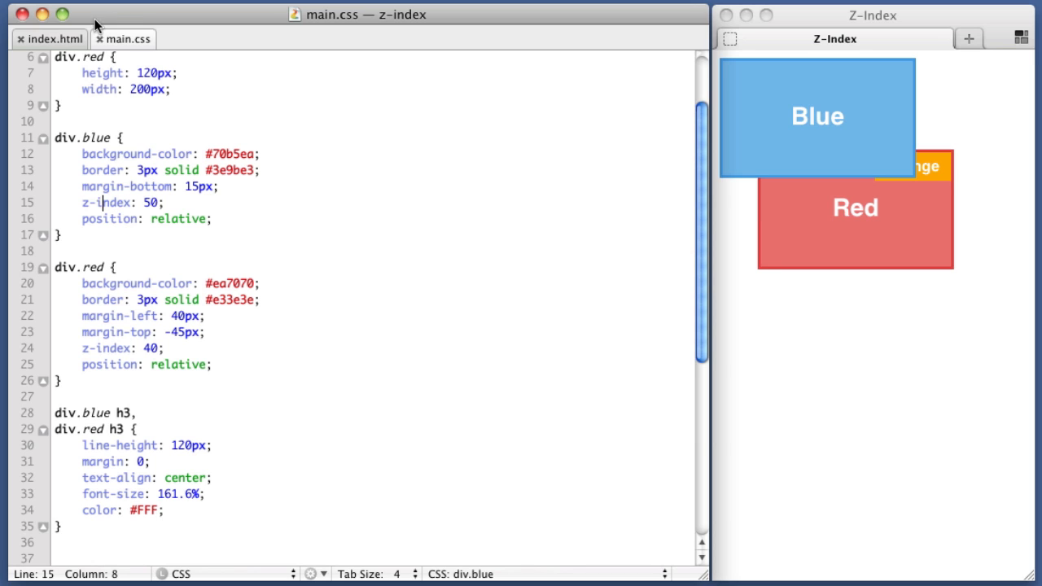
click(49, 38)
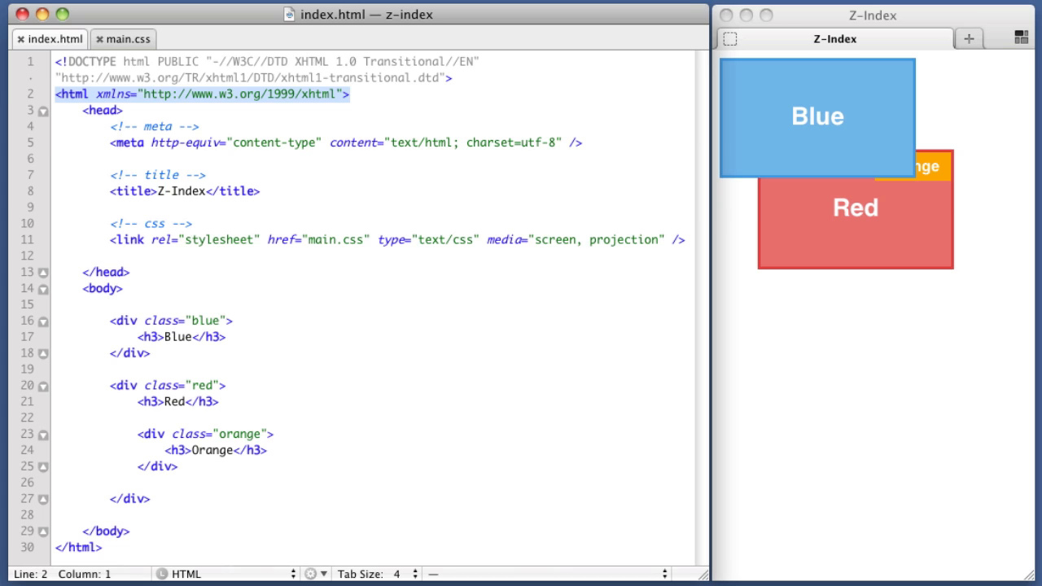
click(122, 288)
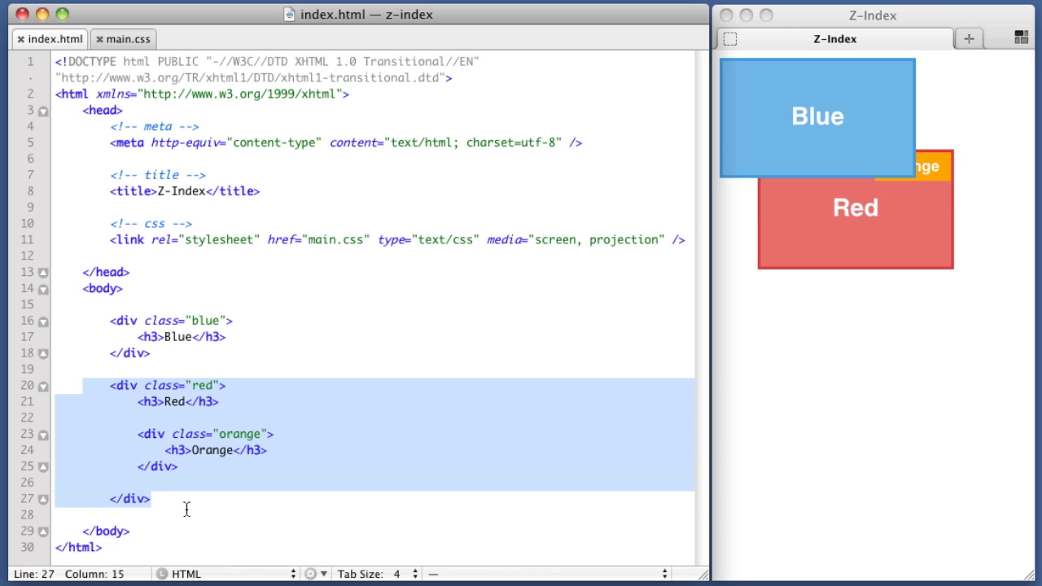
click(139, 430)
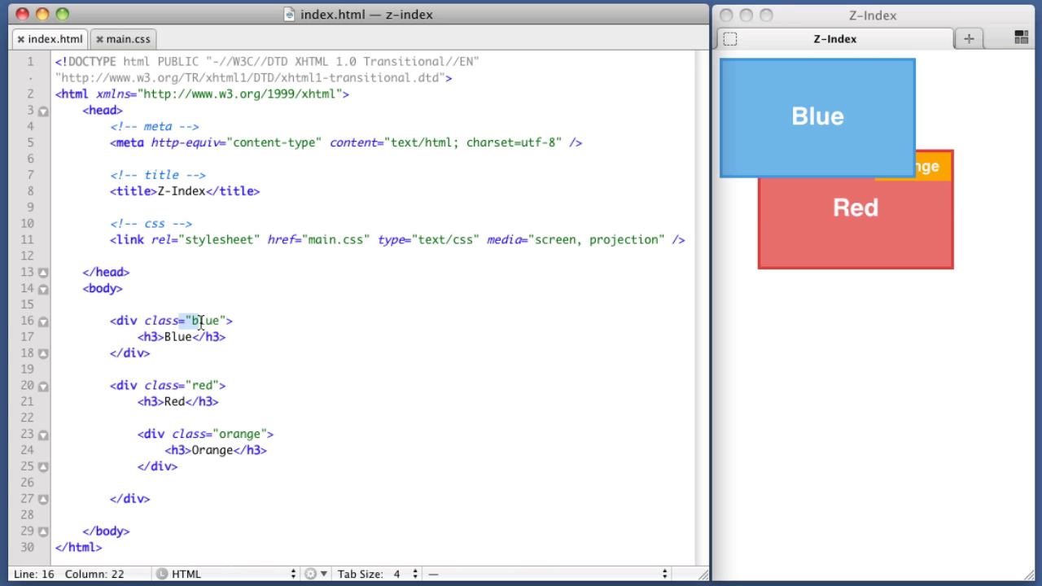
click(112, 369)
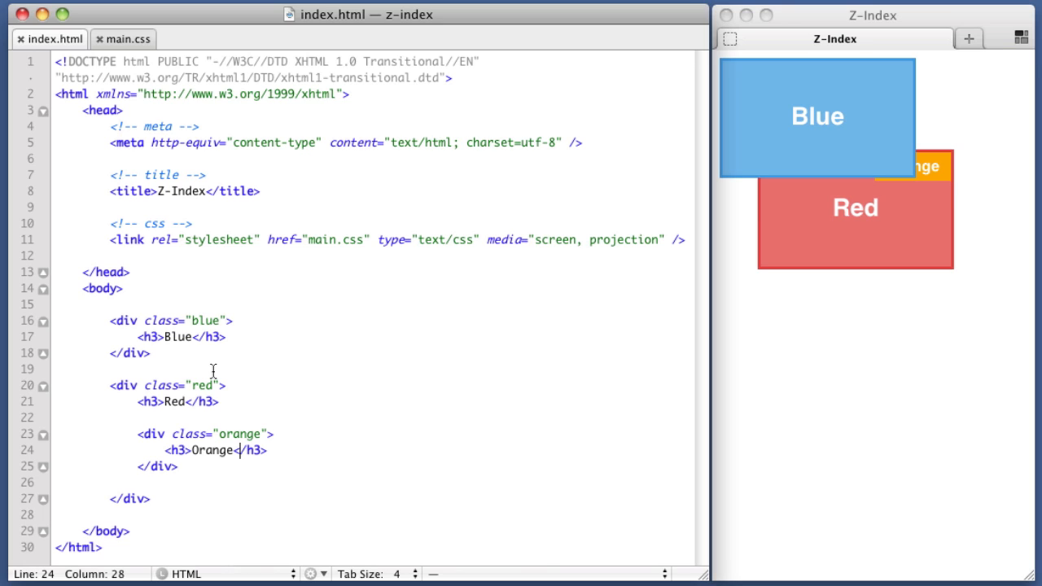
Step: Review the orange div's heading, class name and closing tag, then return to main.css
click(206, 385)
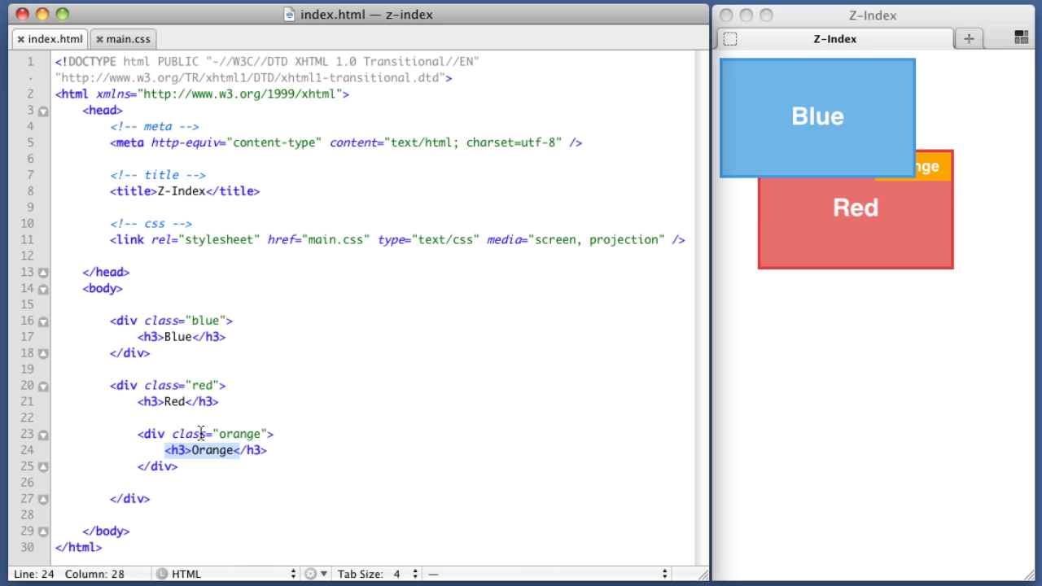
click(232, 434)
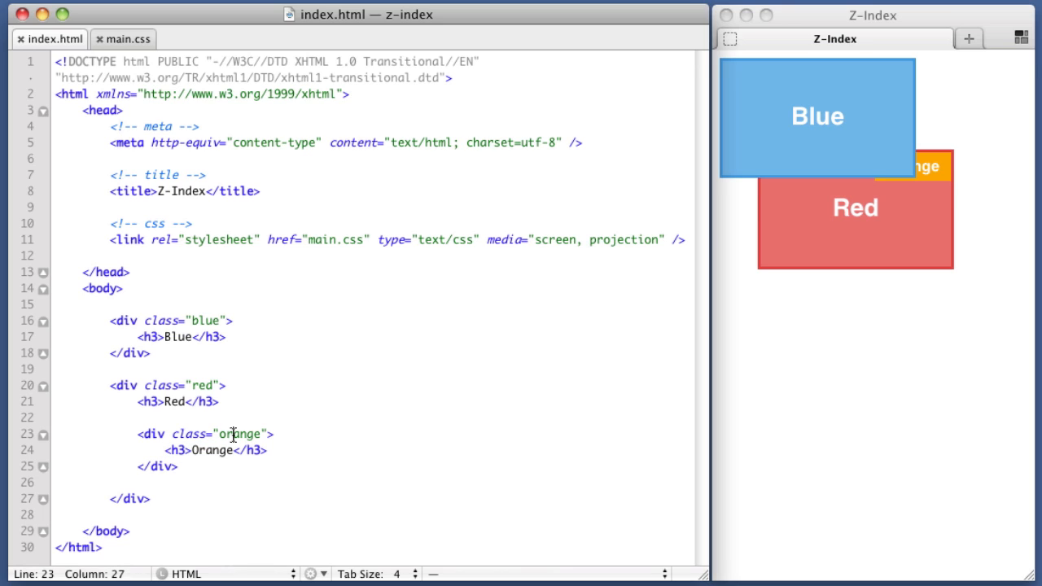
mouse_move(118, 393)
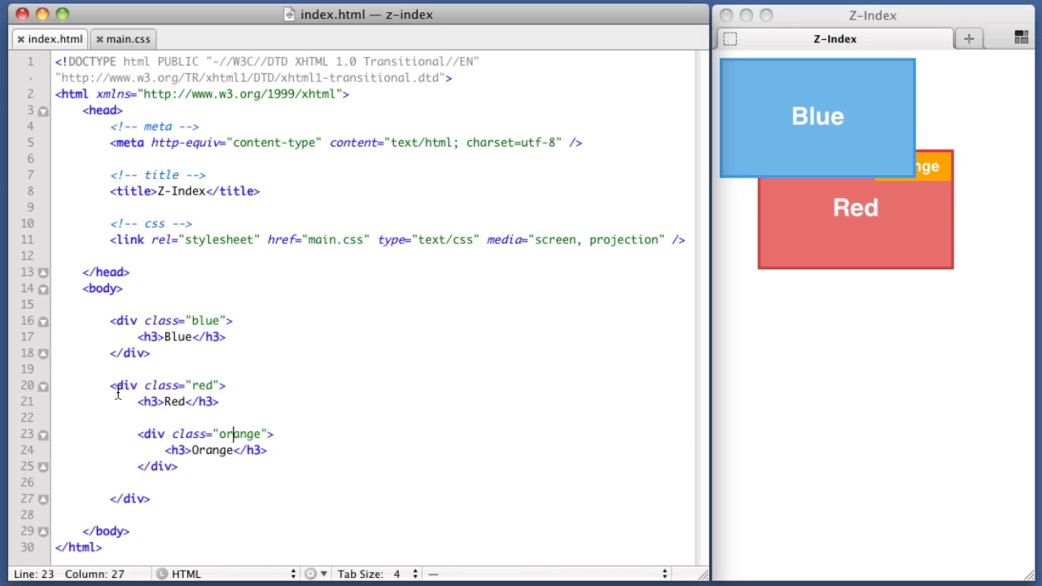
click(191, 482)
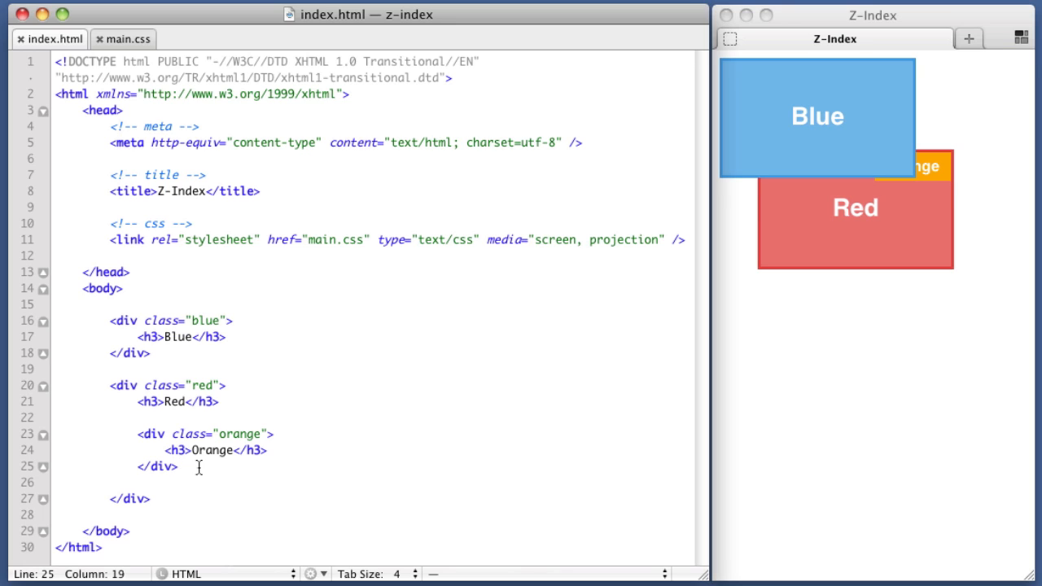
mouse_move(384, 380)
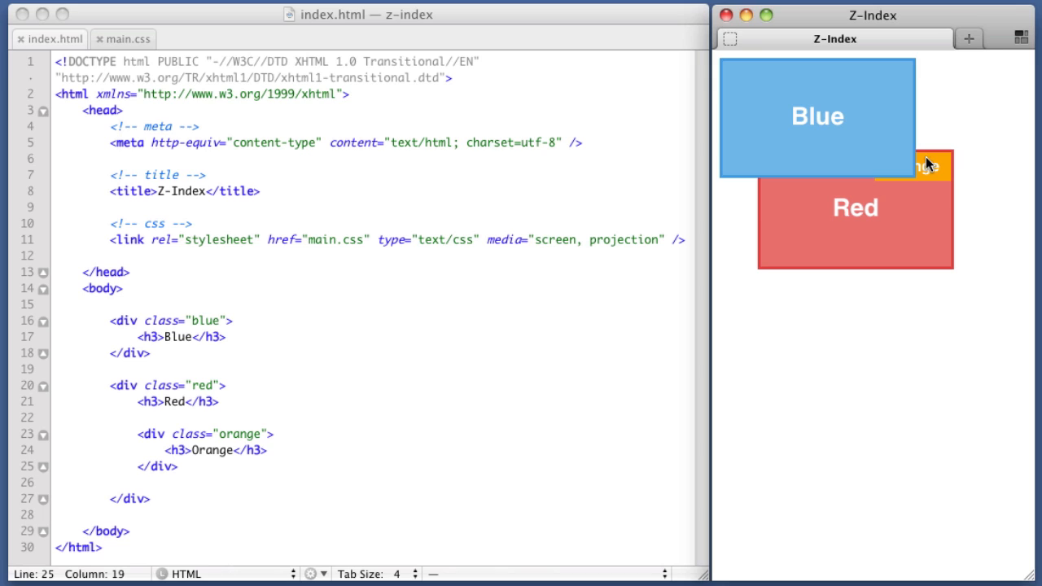
mouse_move(929, 167)
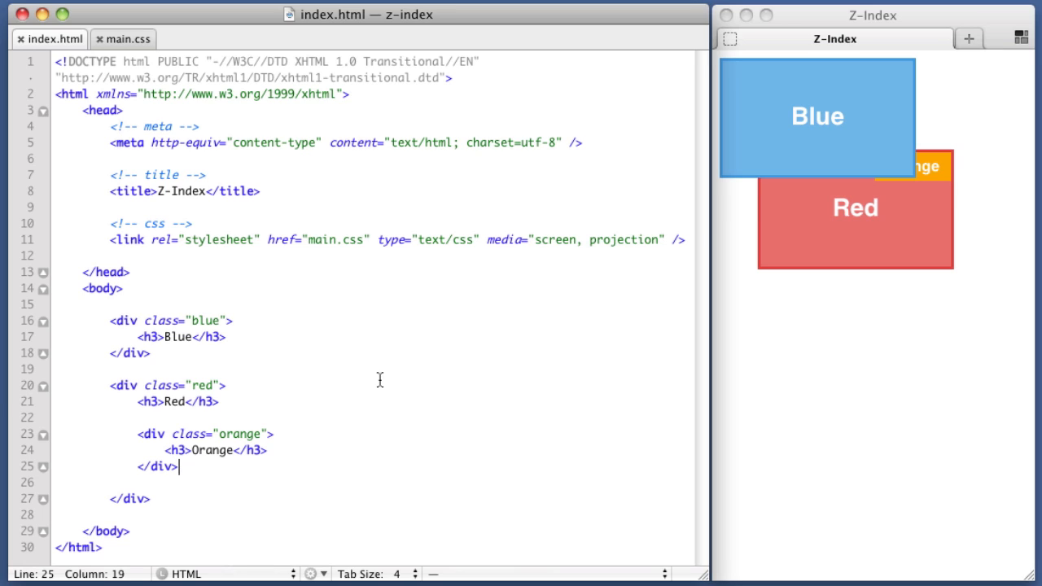
mouse_move(386, 325)
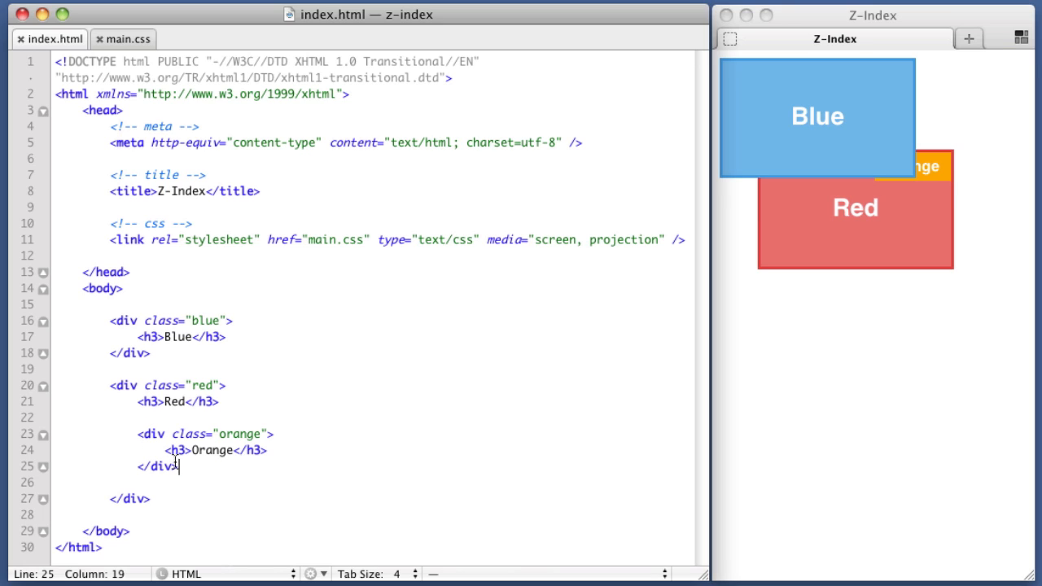
click(504, 321)
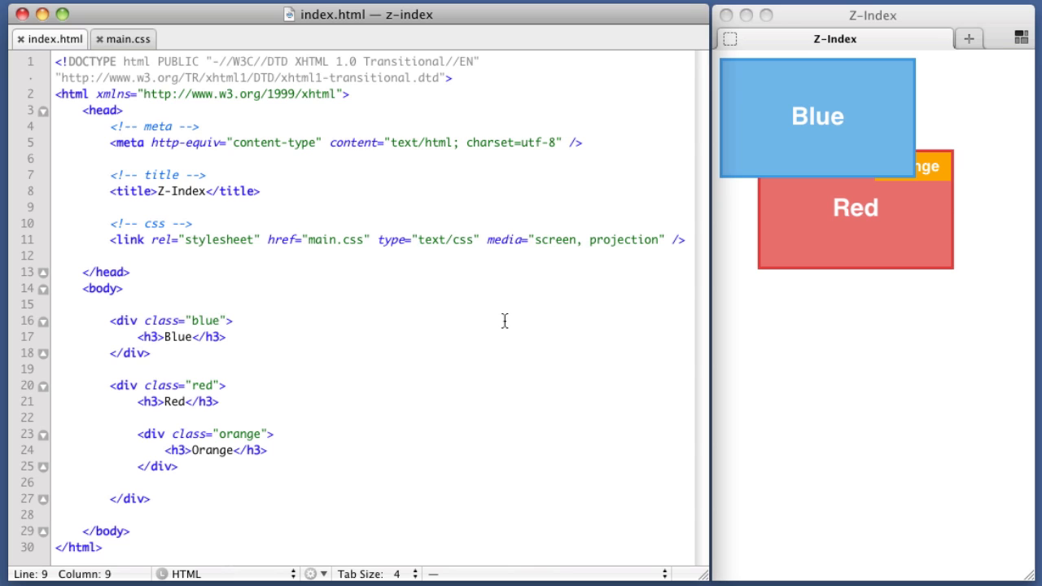
click(122, 38)
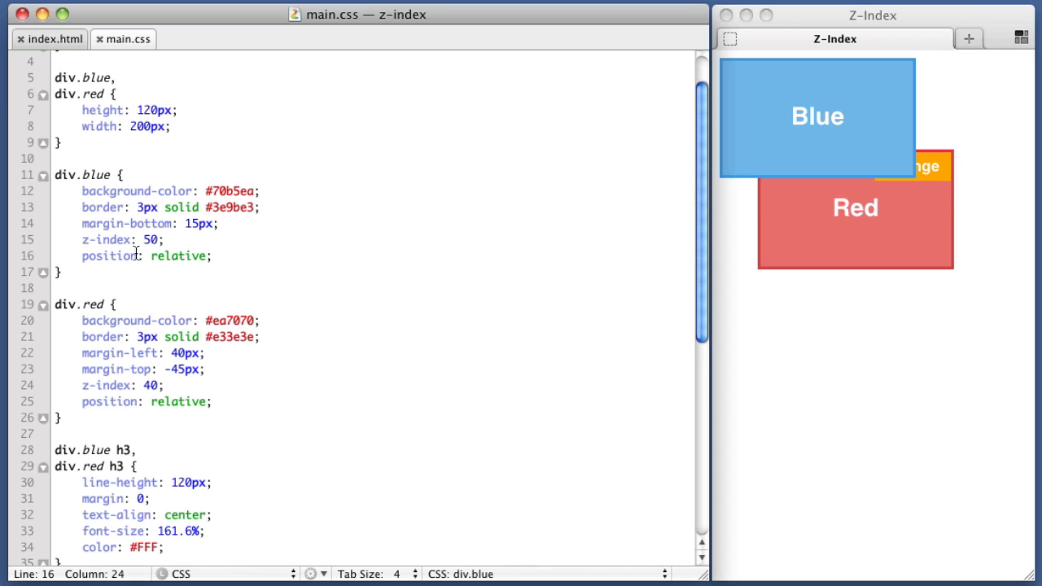
double_click(109, 256)
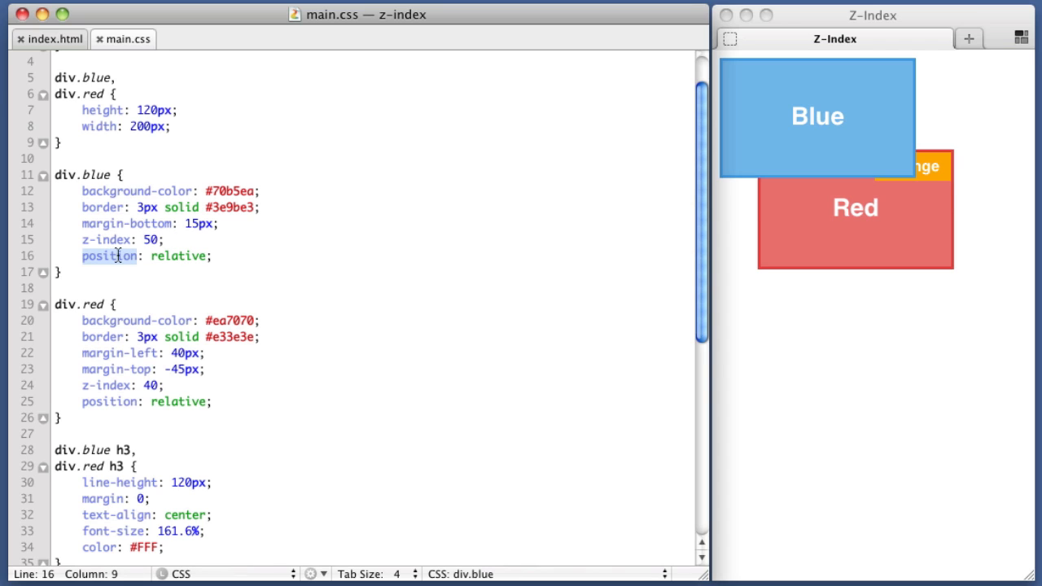
double_click(177, 256)
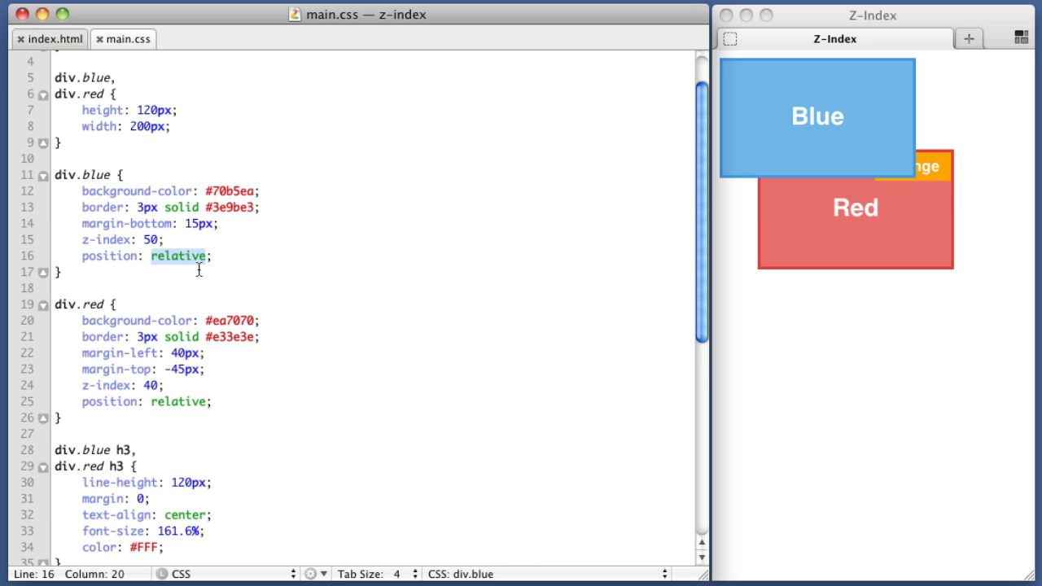
text(absol)
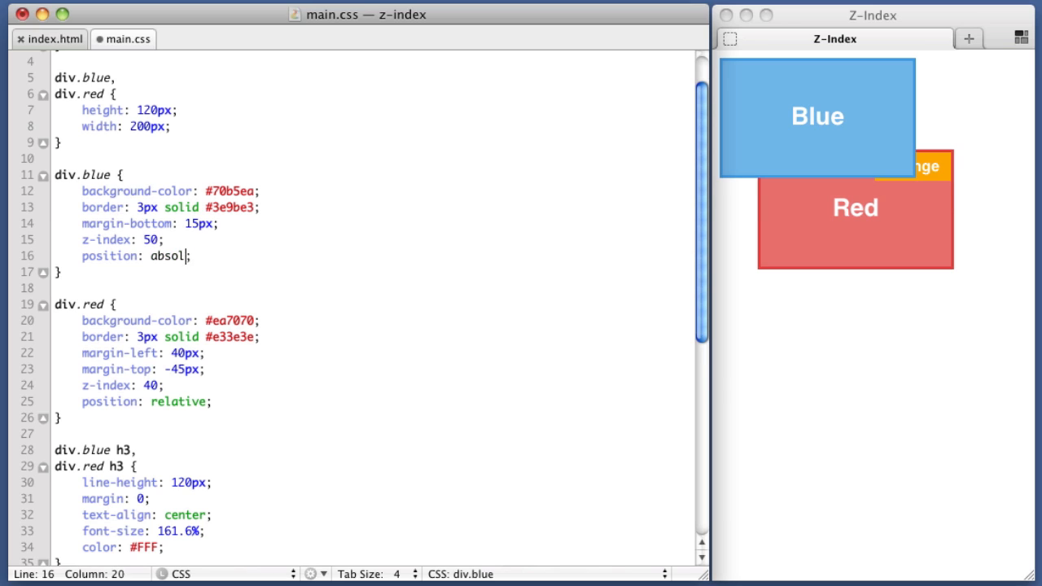
text(fixed)
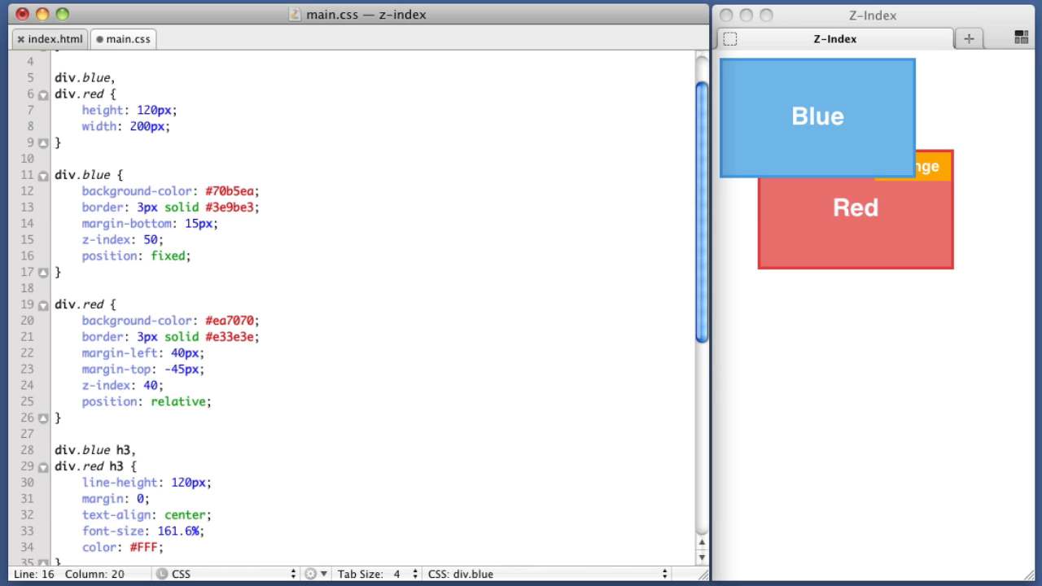
text(relative)
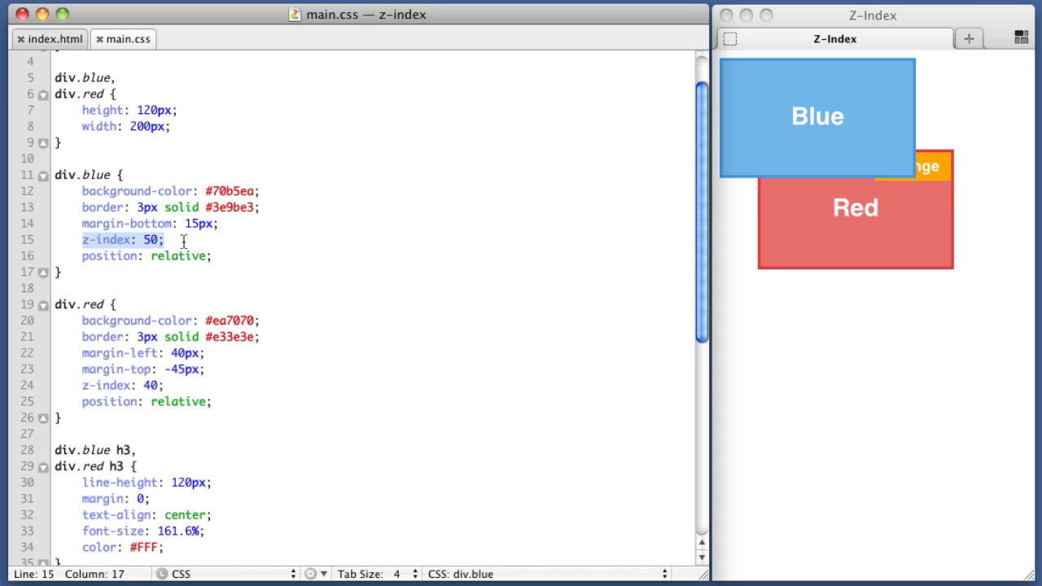
click(211, 256)
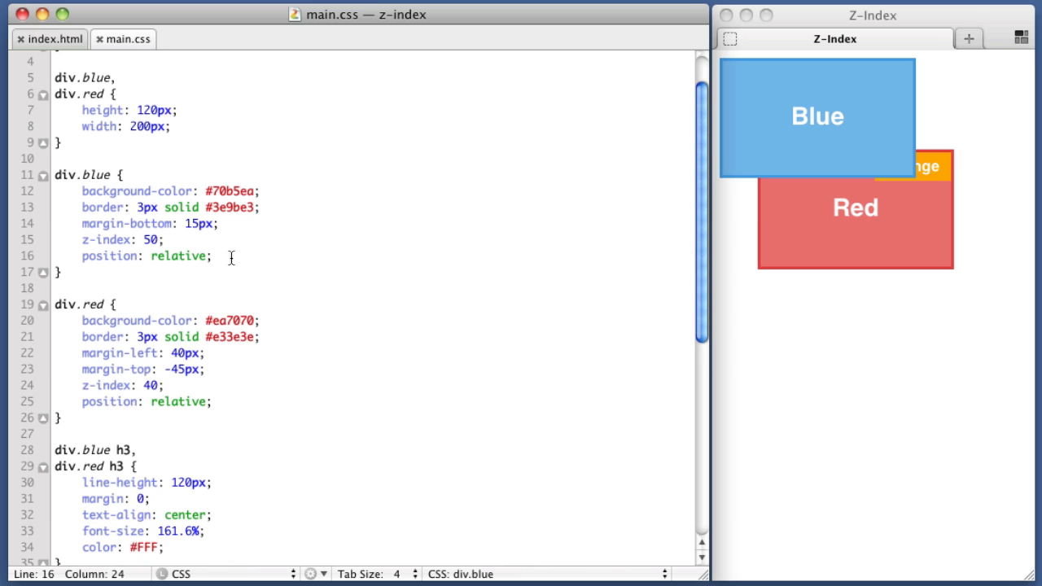